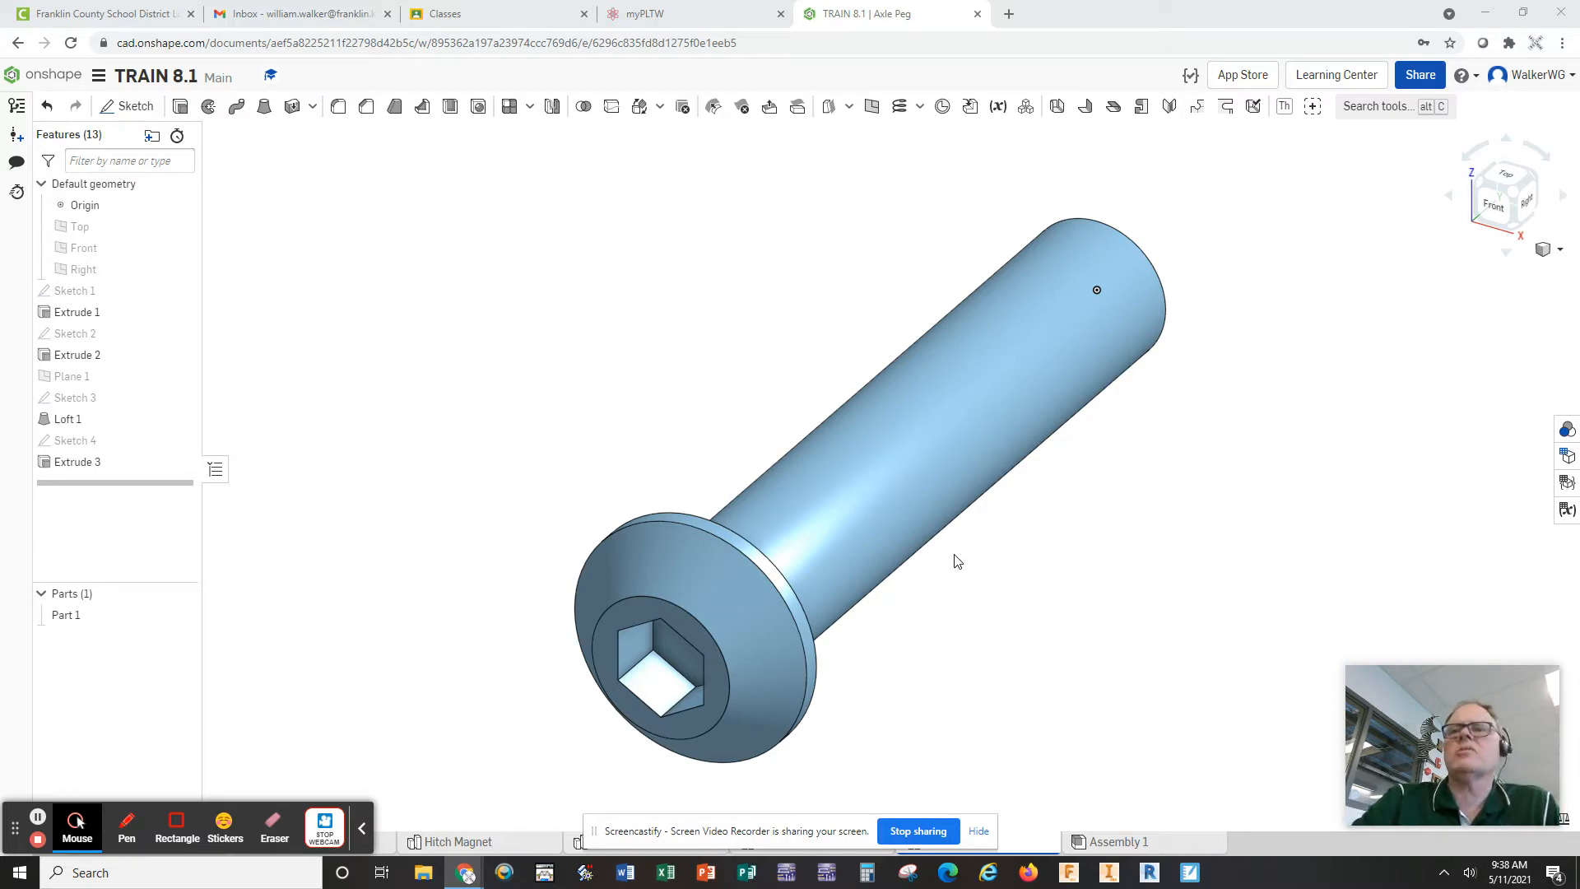
mouse_move(954, 545)
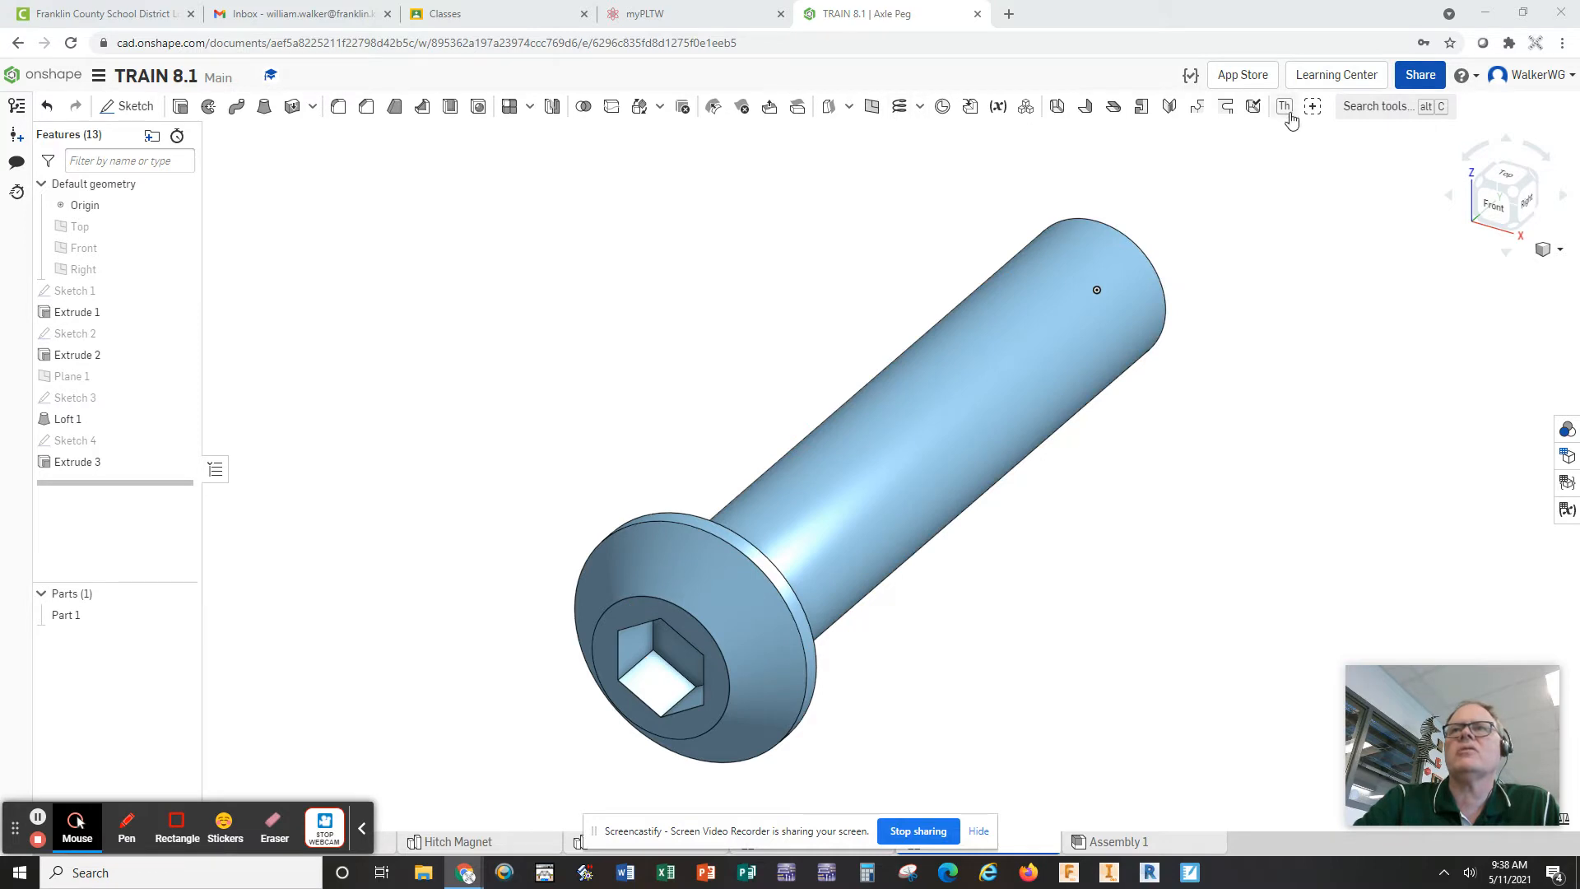
mouse_move(1284, 105)
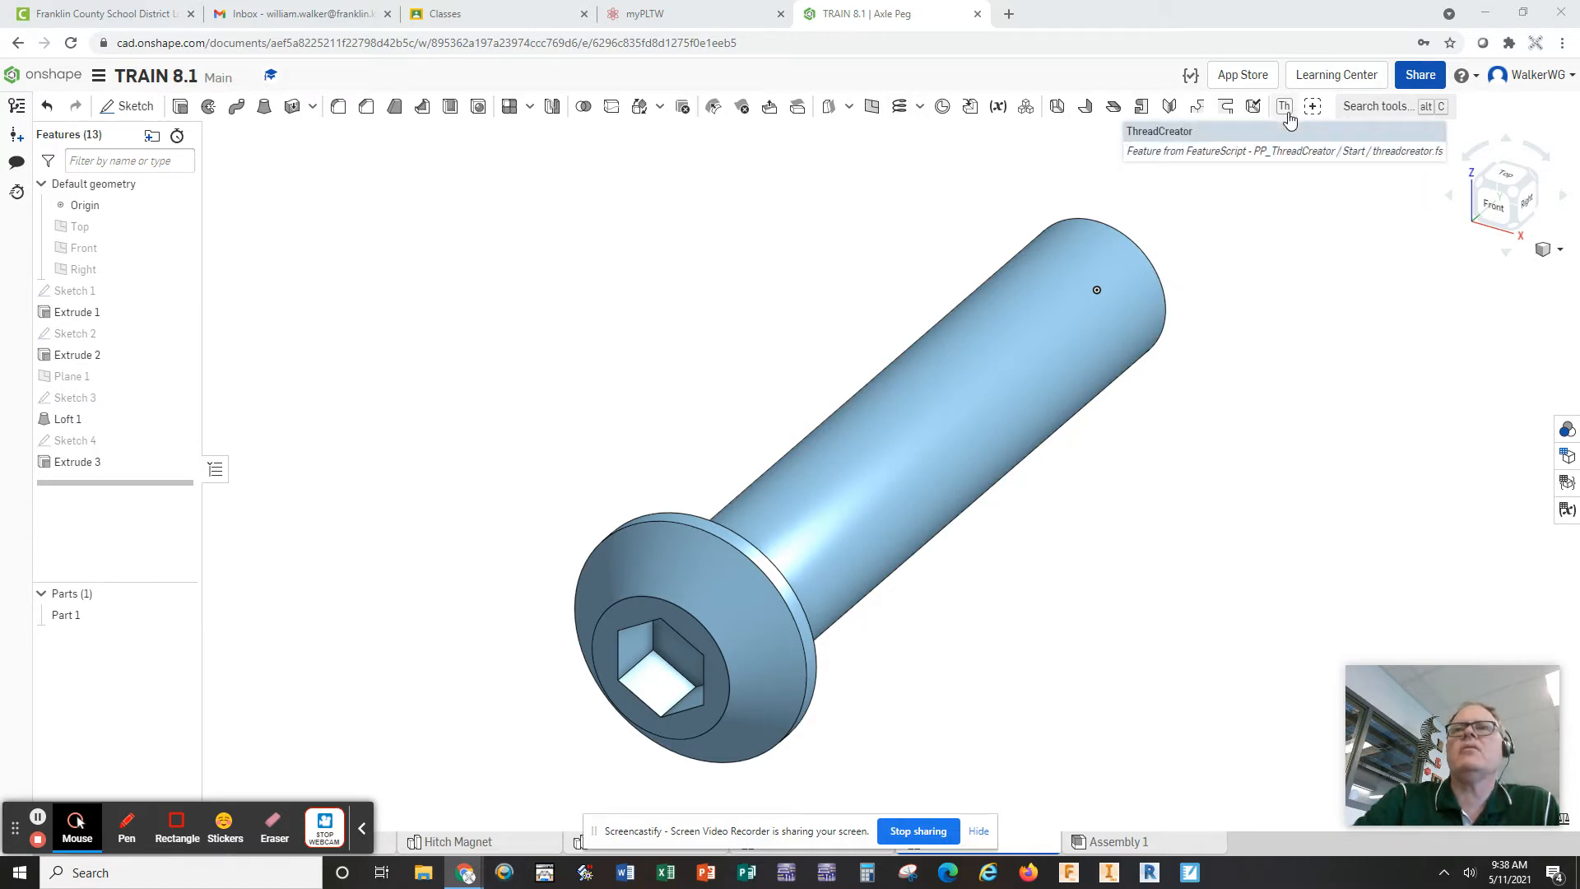
mouse_move(1259, 214)
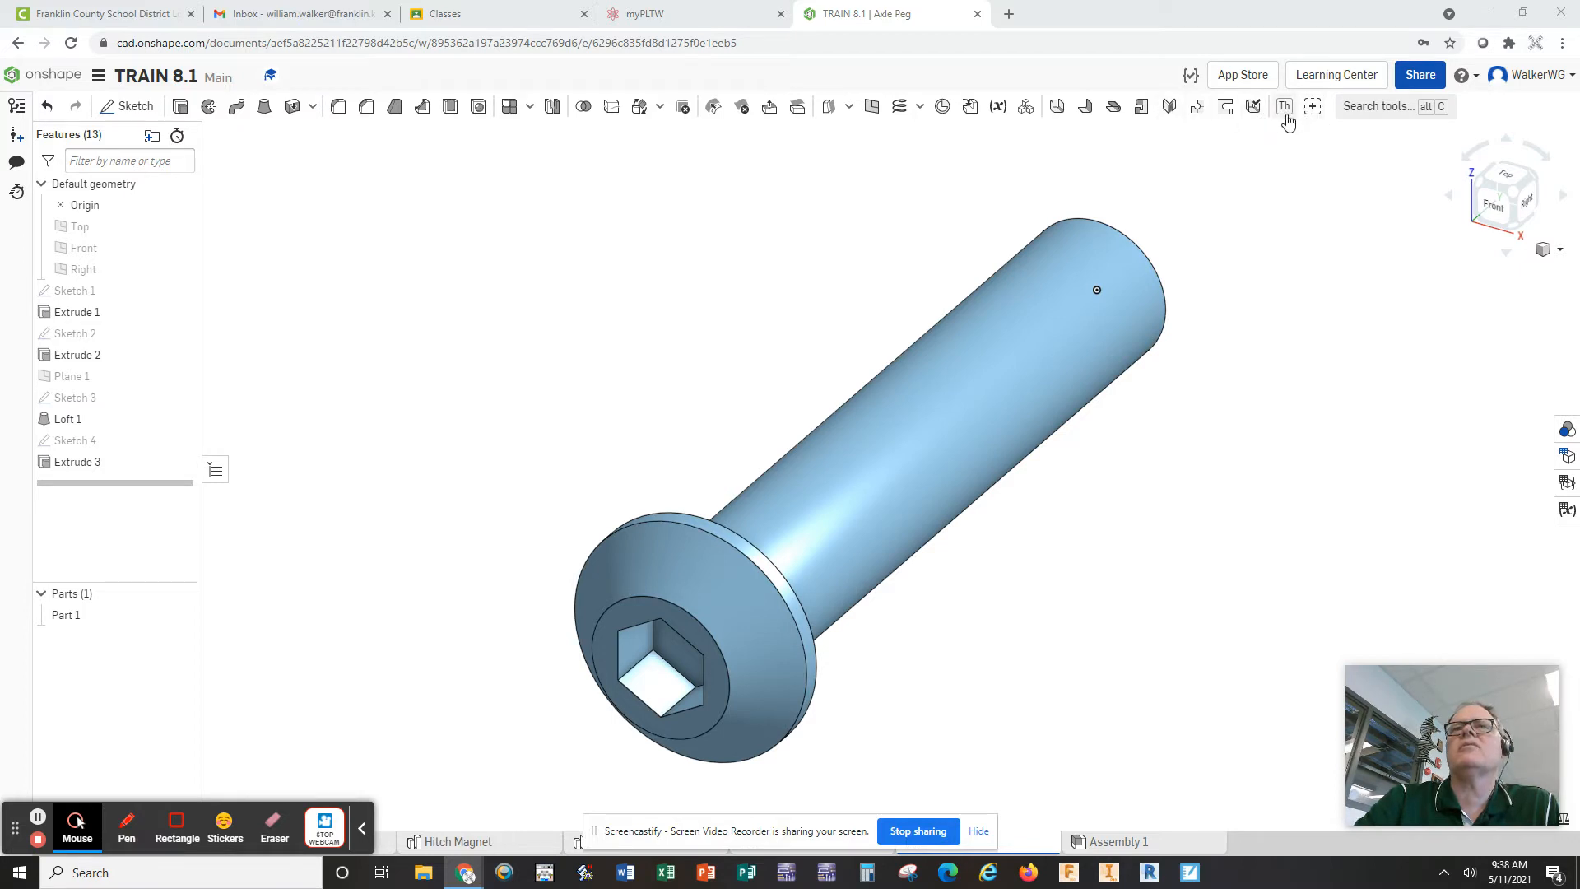
Search public custom features from other documents for 'threadcreator'.
left_click(1314, 105)
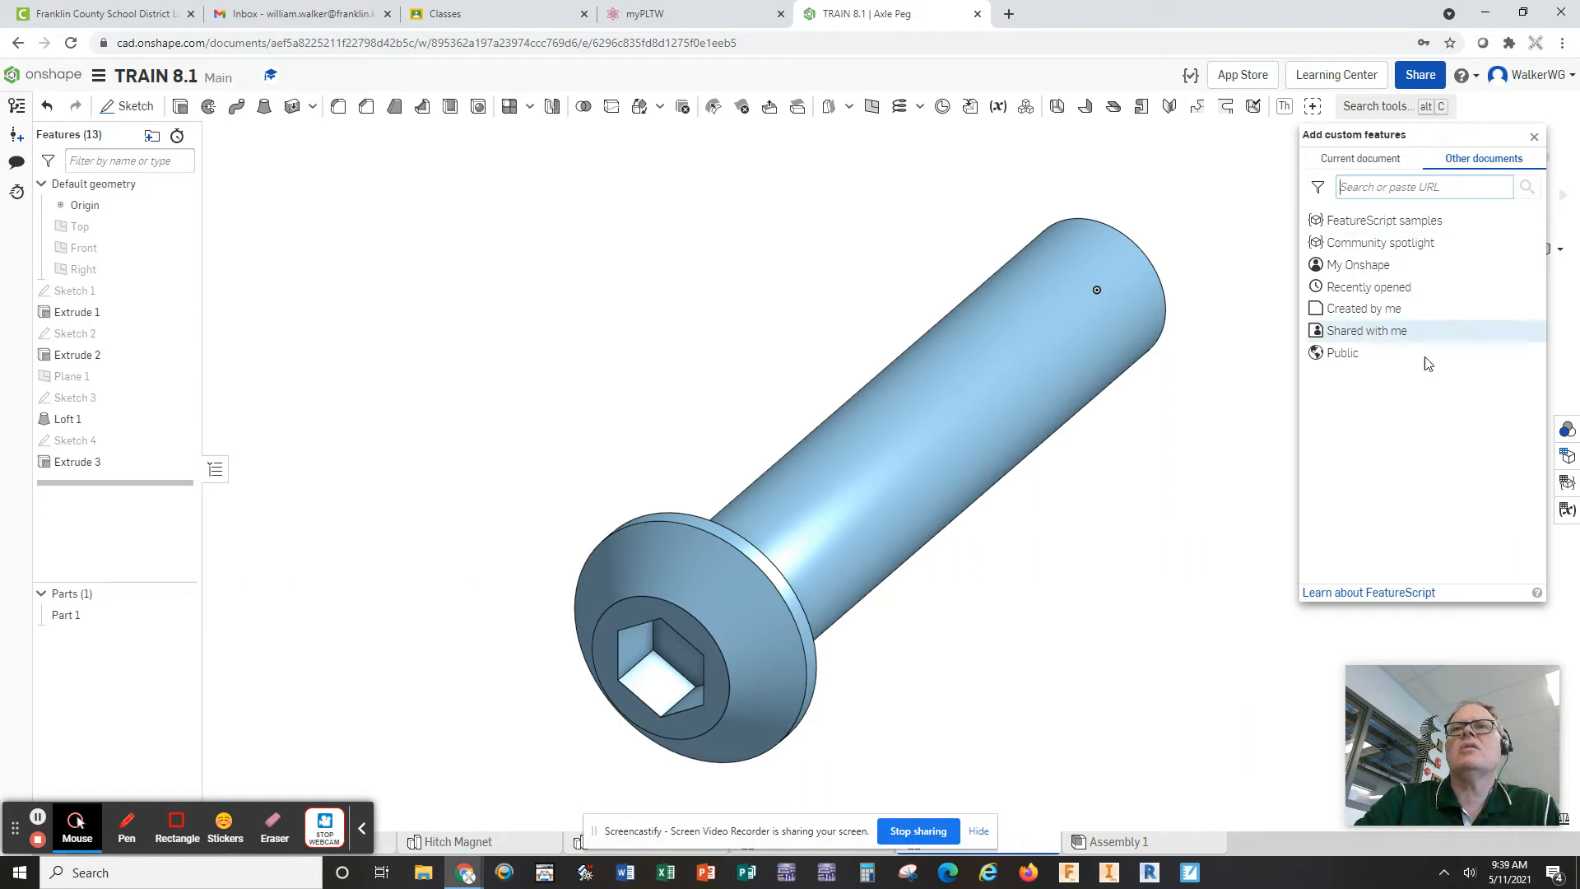
type("th")
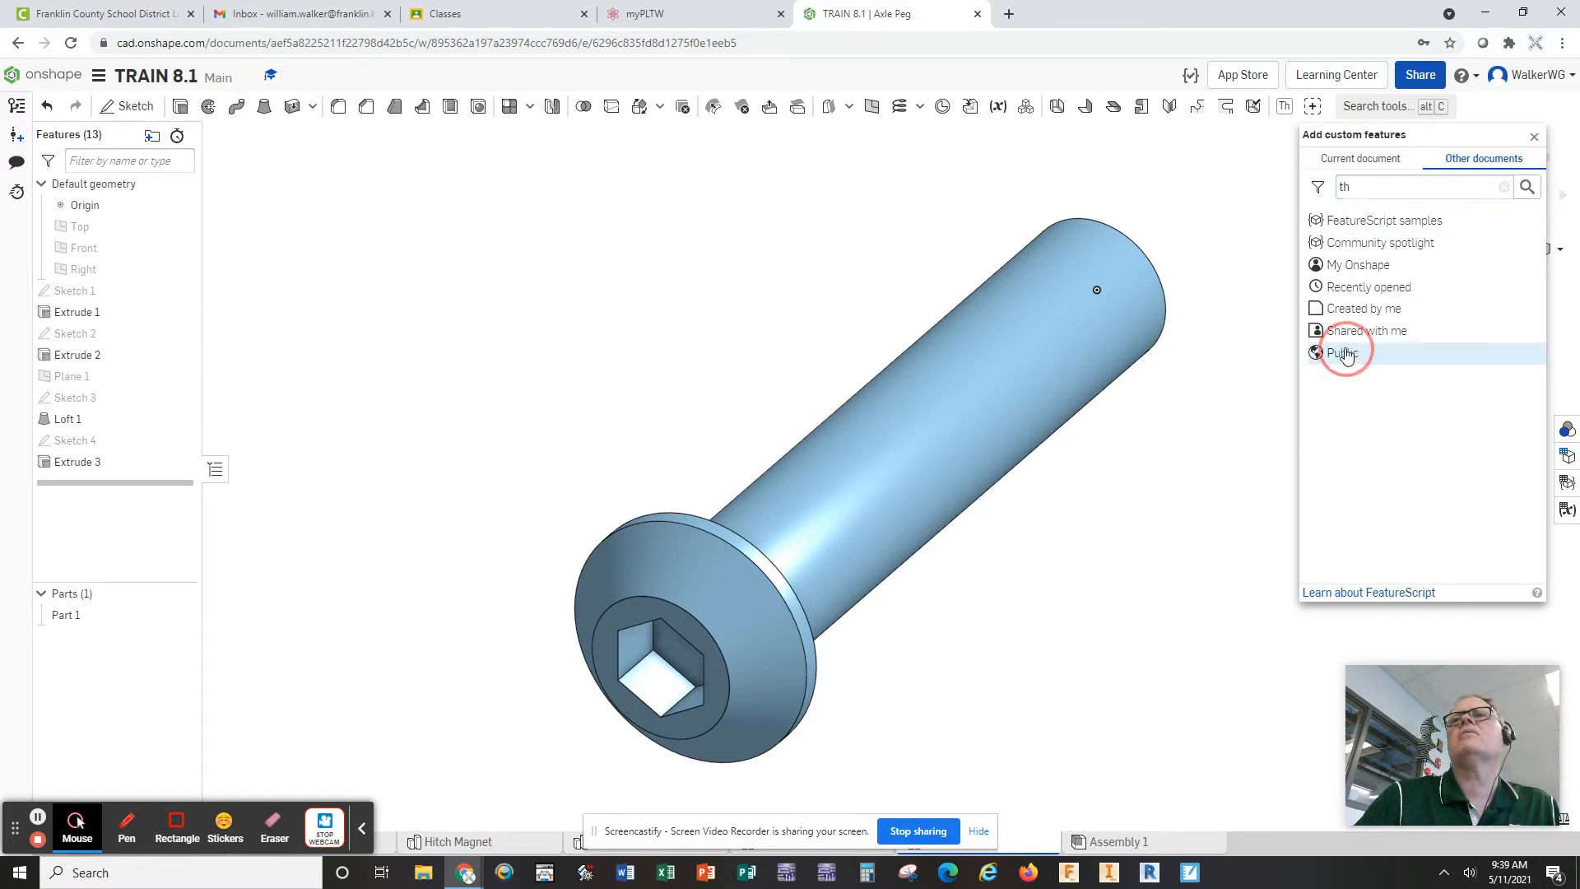
left_click(1343, 352)
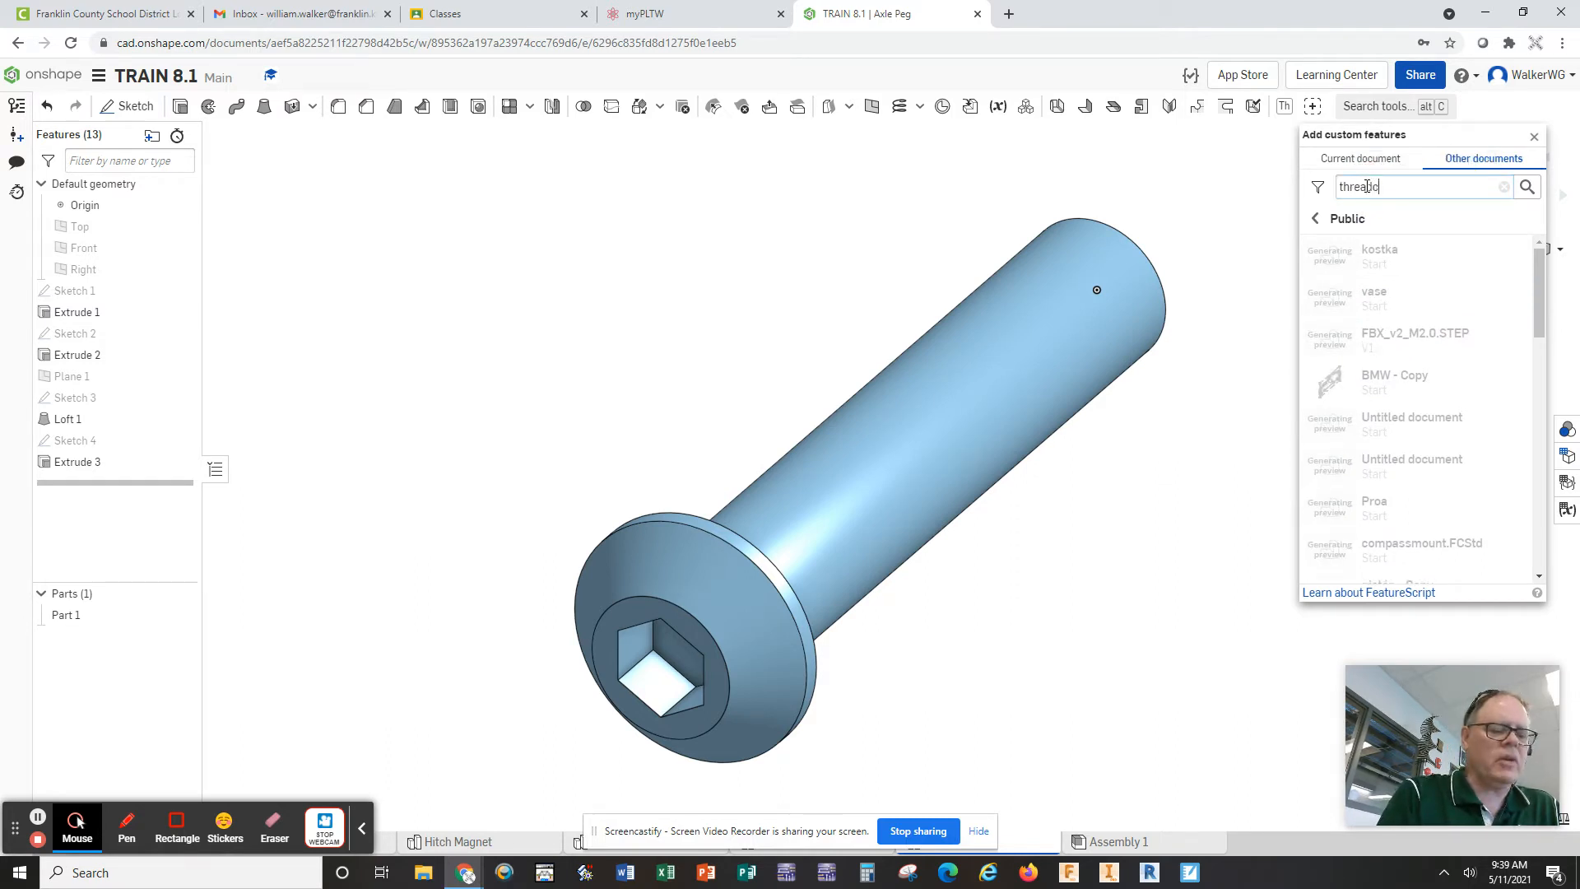
type("creator")
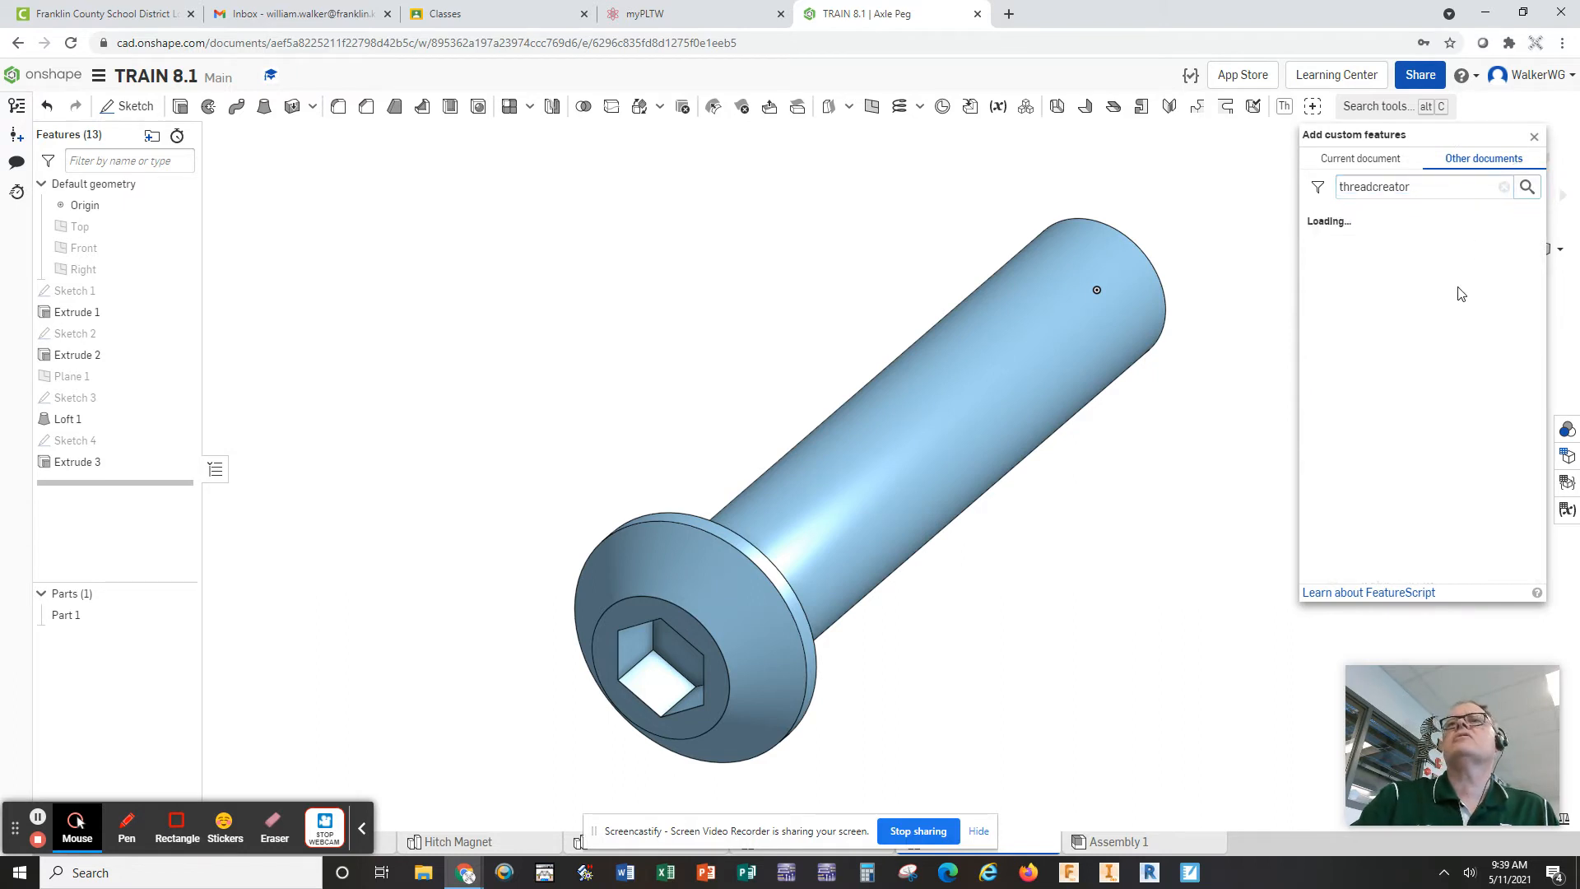
mouse_move(1240, 443)
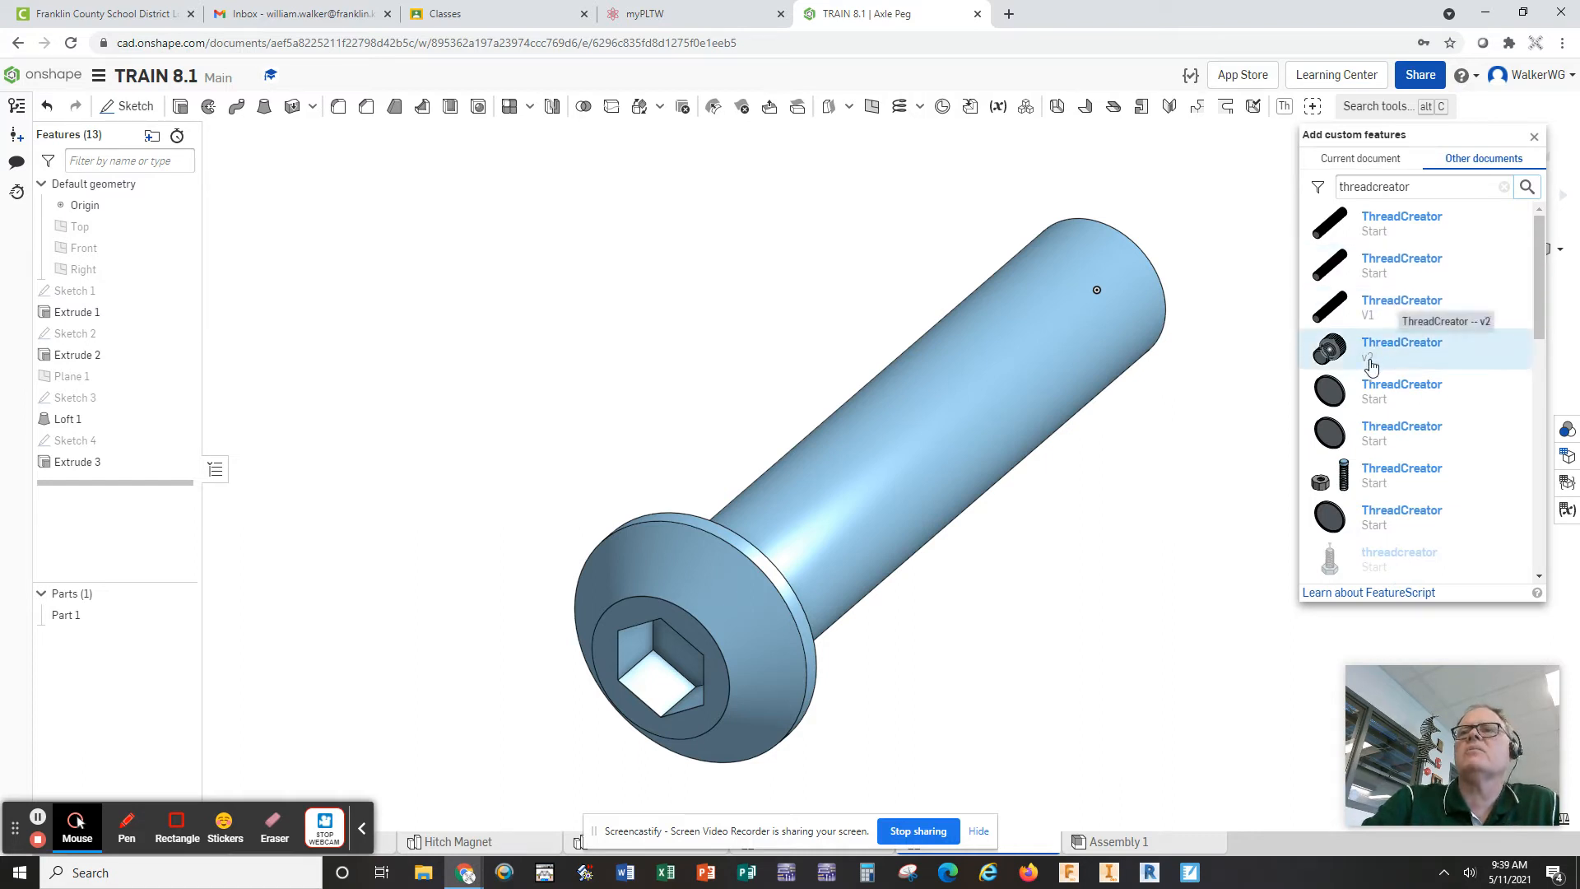
mouse_move(1229, 421)
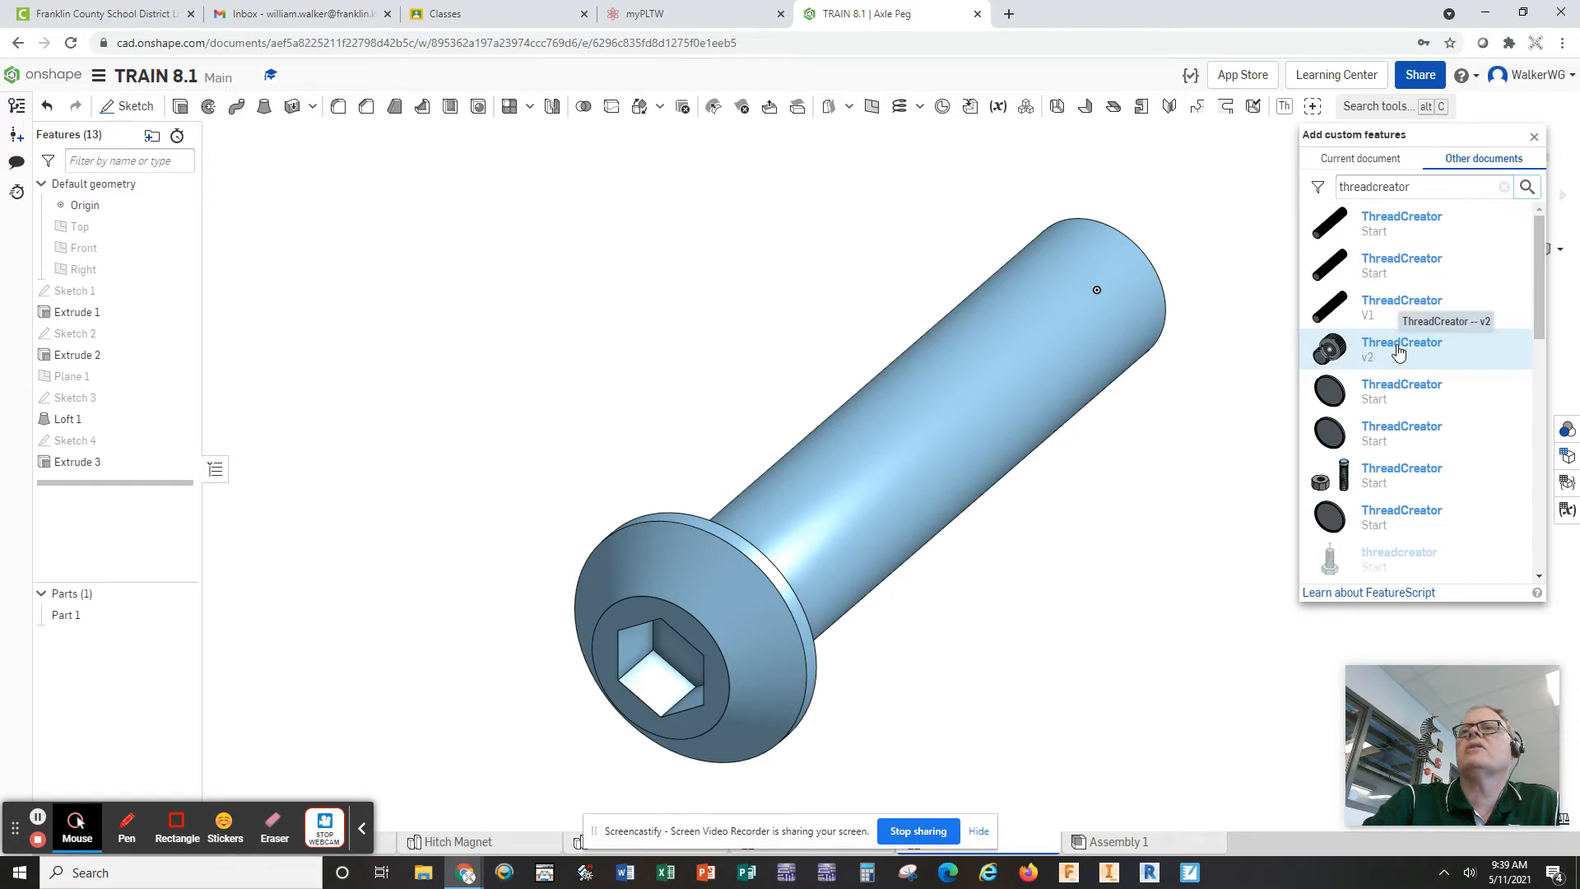
mouse_move(1388, 355)
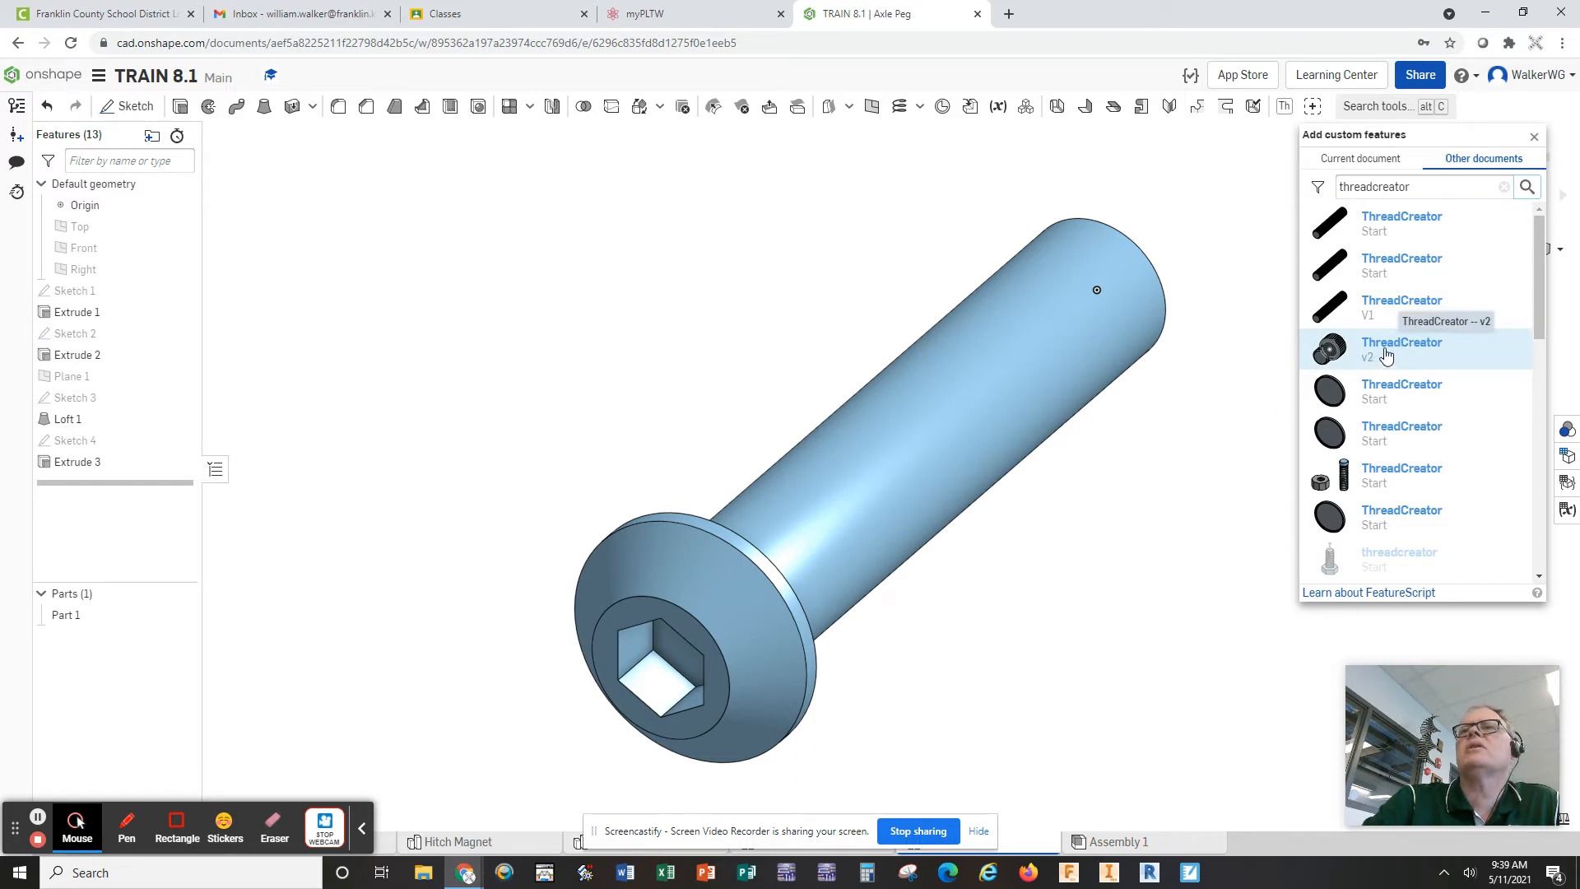
Select the ThreadCreator v2 collection and dismiss the Add custom features panel.
left_click(1400, 349)
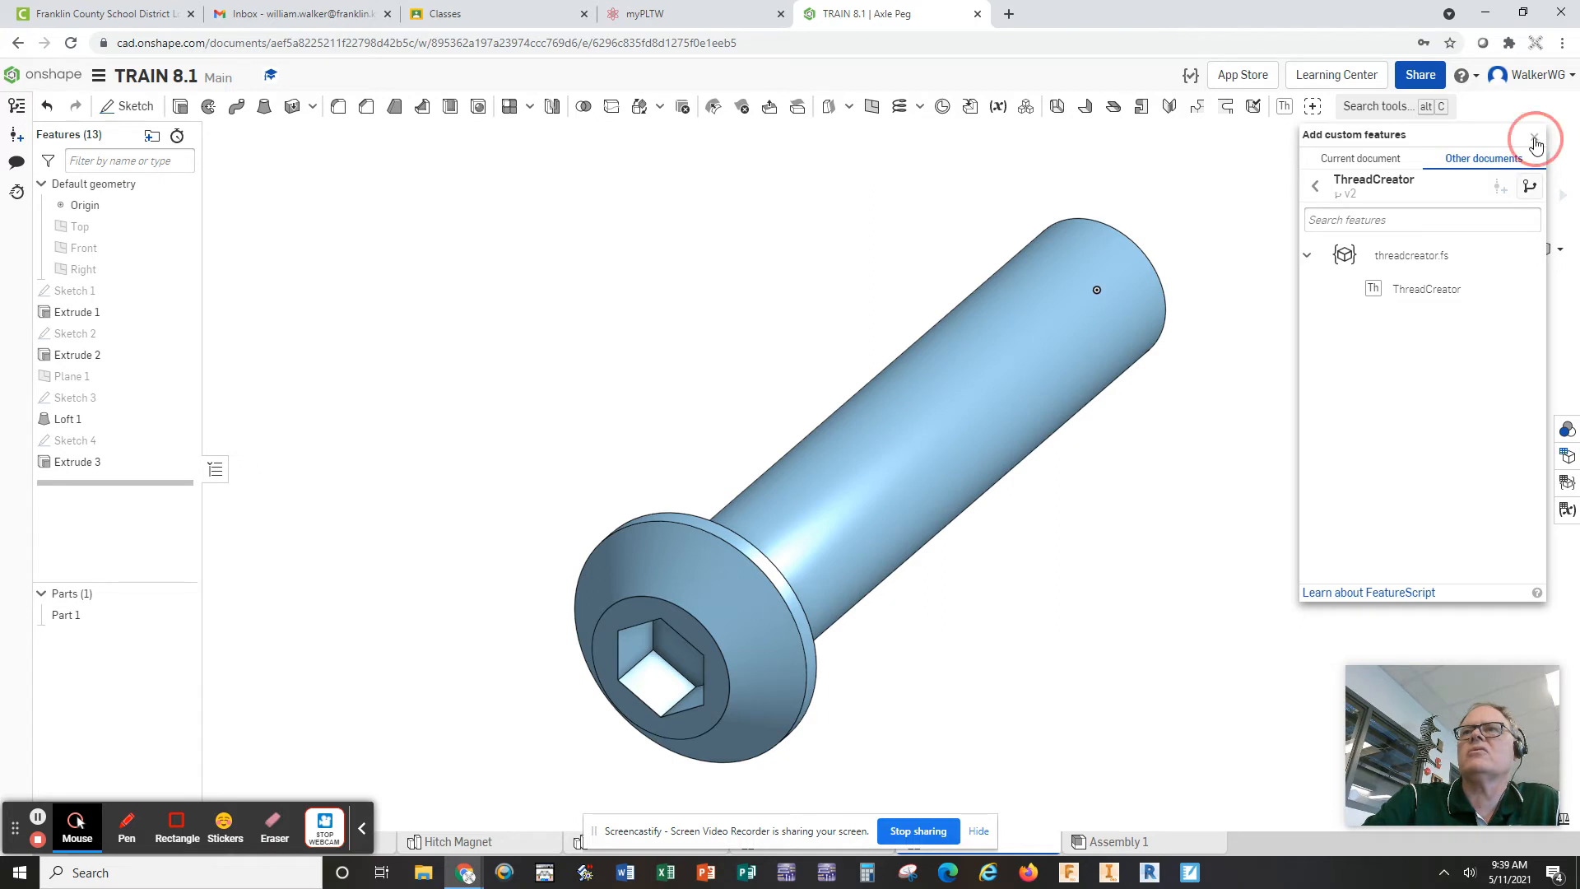
left_click(1536, 140)
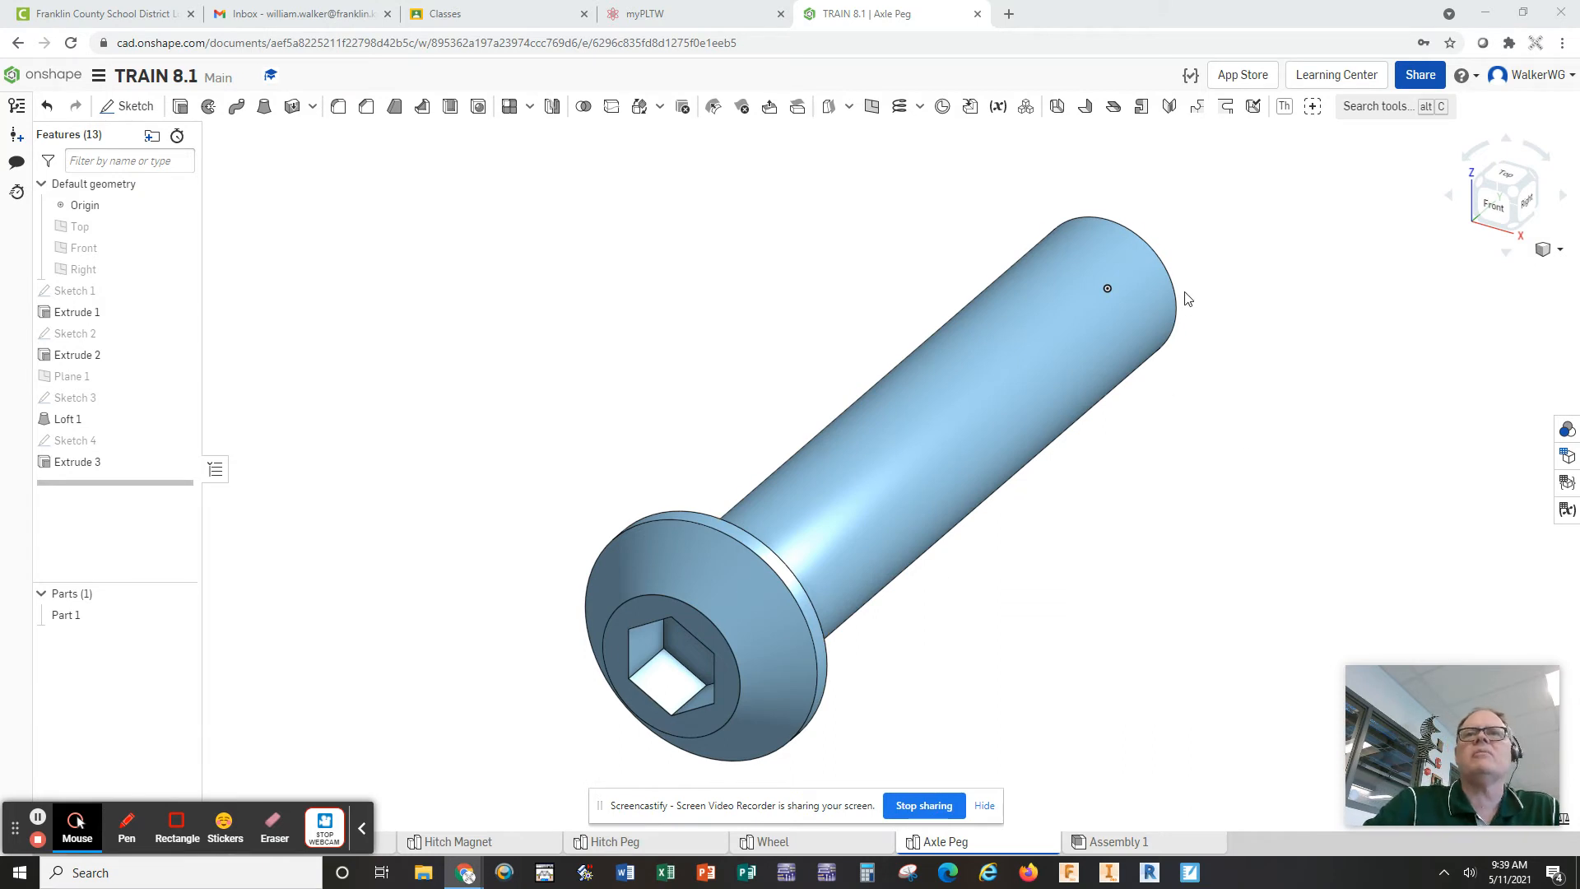
mouse_move(787, 577)
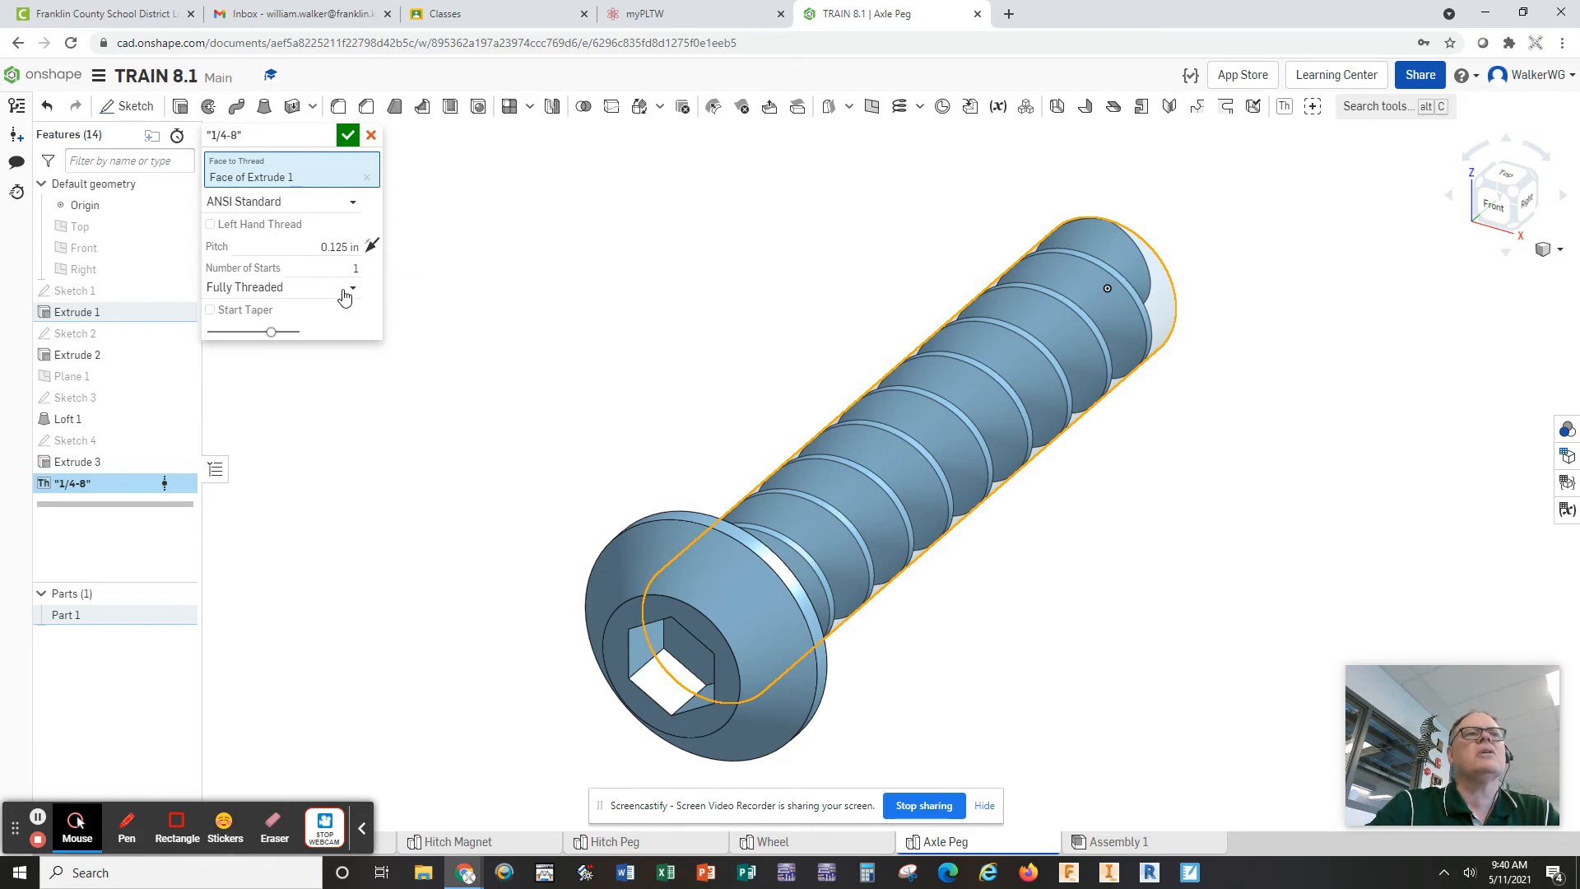
mouse_move(339, 245)
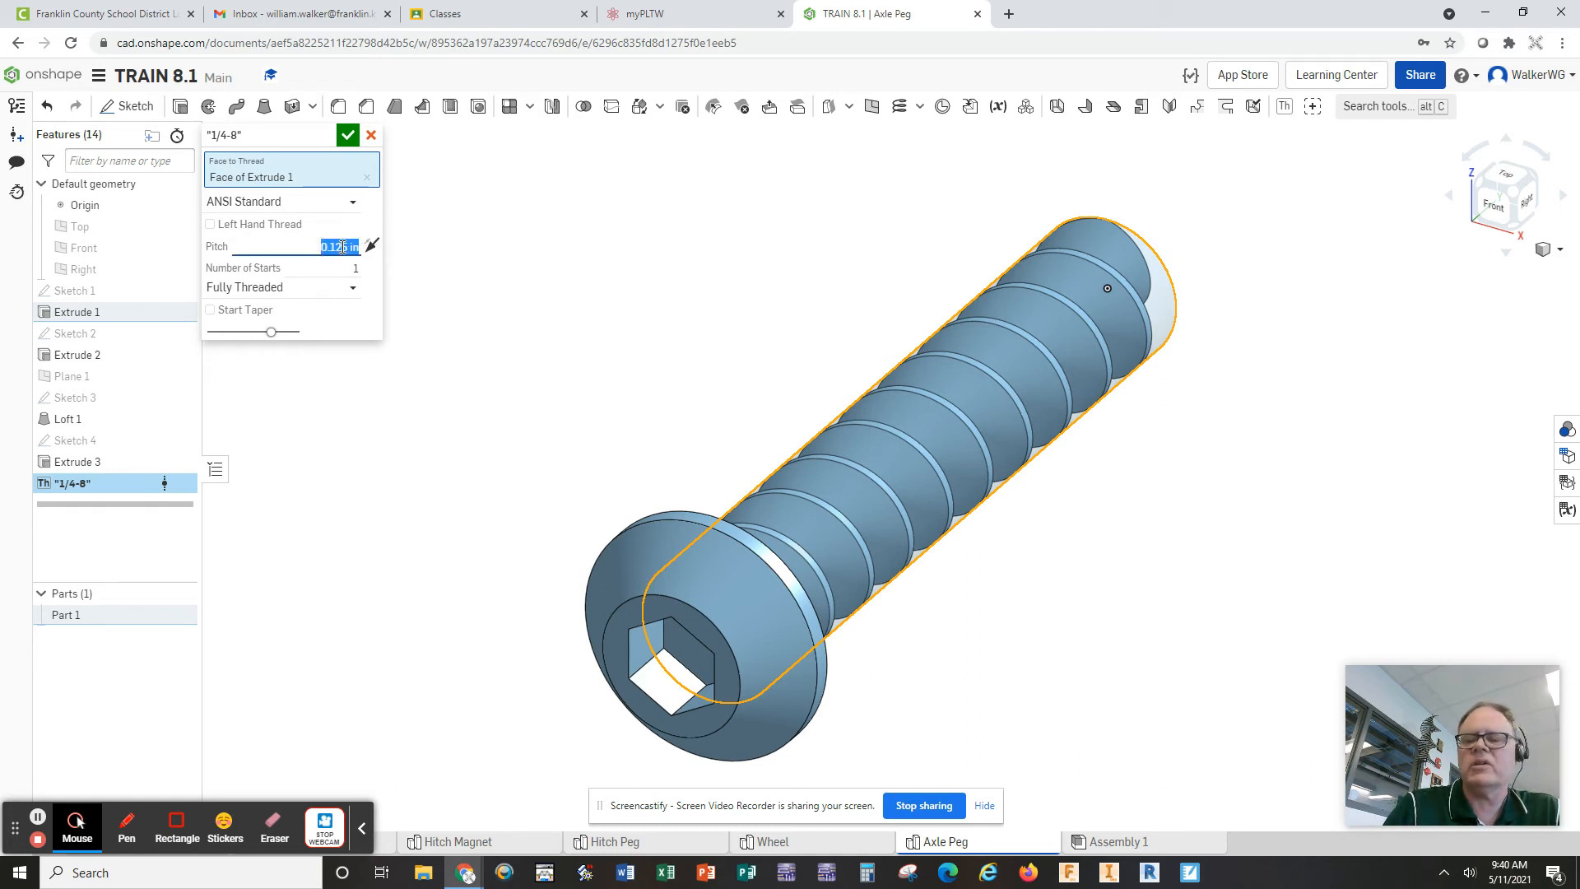
Set the ThreadCreator pitch to .05 in for a 1/4-20 thread.
type(".05")
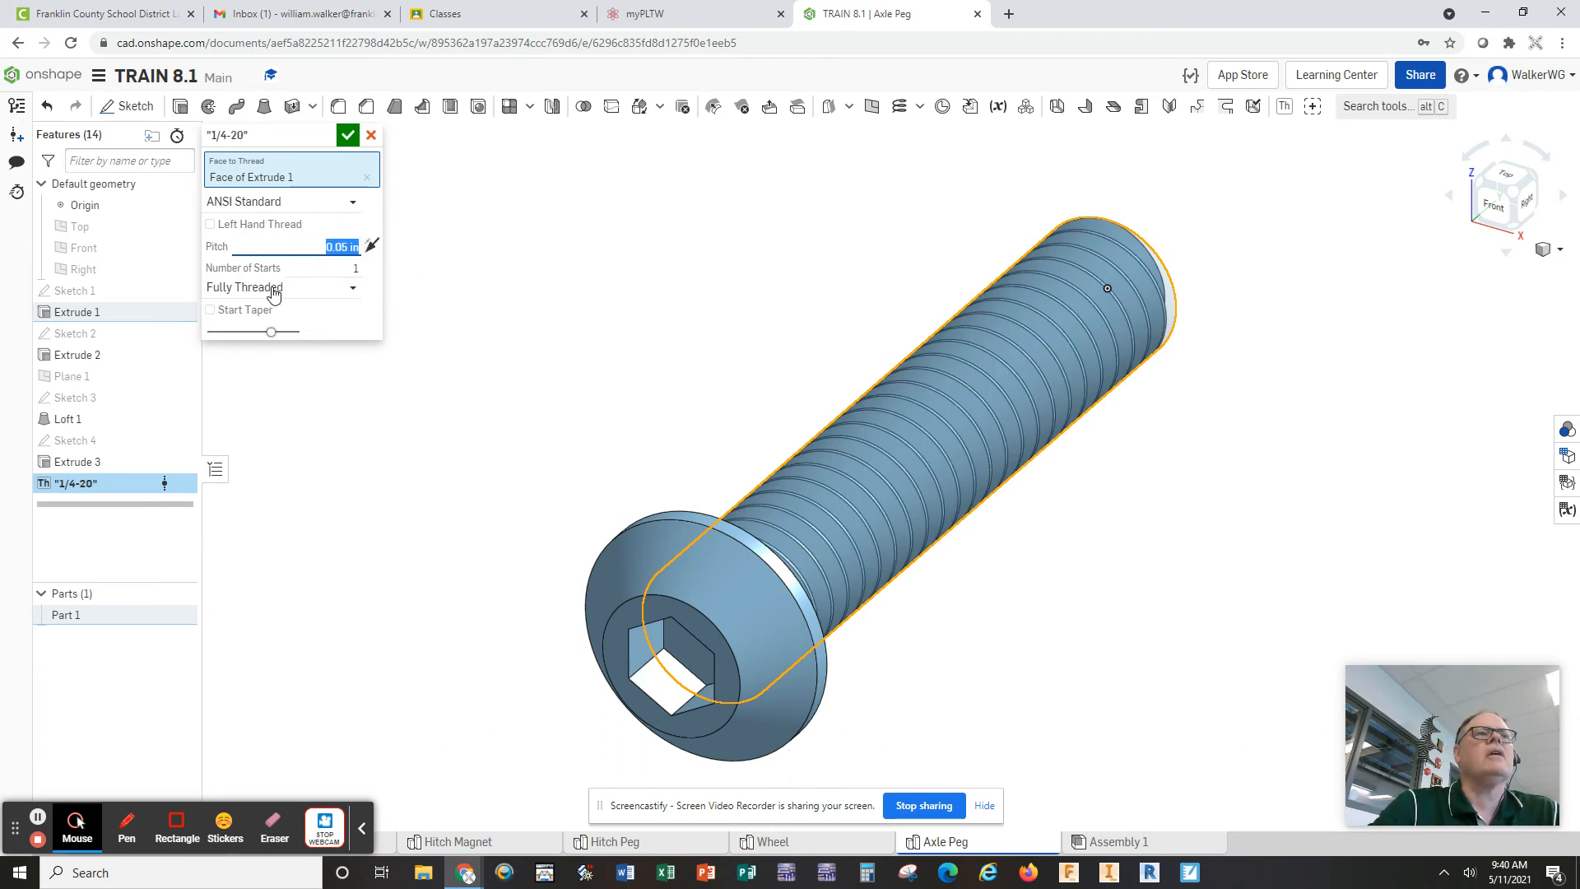
mouse_move(352, 290)
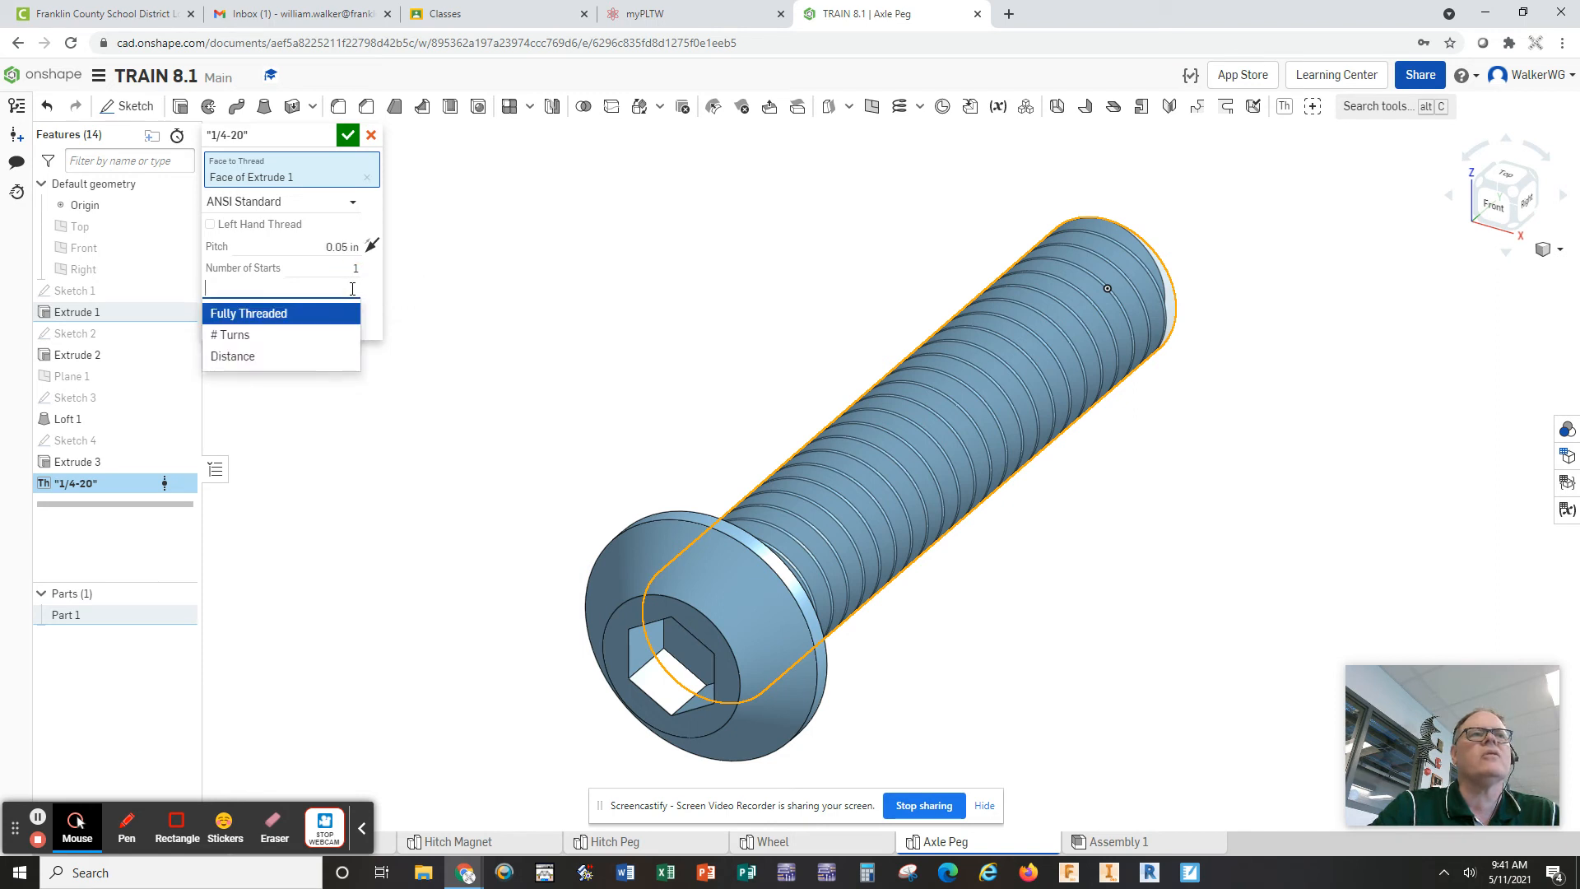
Set the thread extent to Distance and enter a thread length, selecting it to replace with 1 in.
left_click(232, 355)
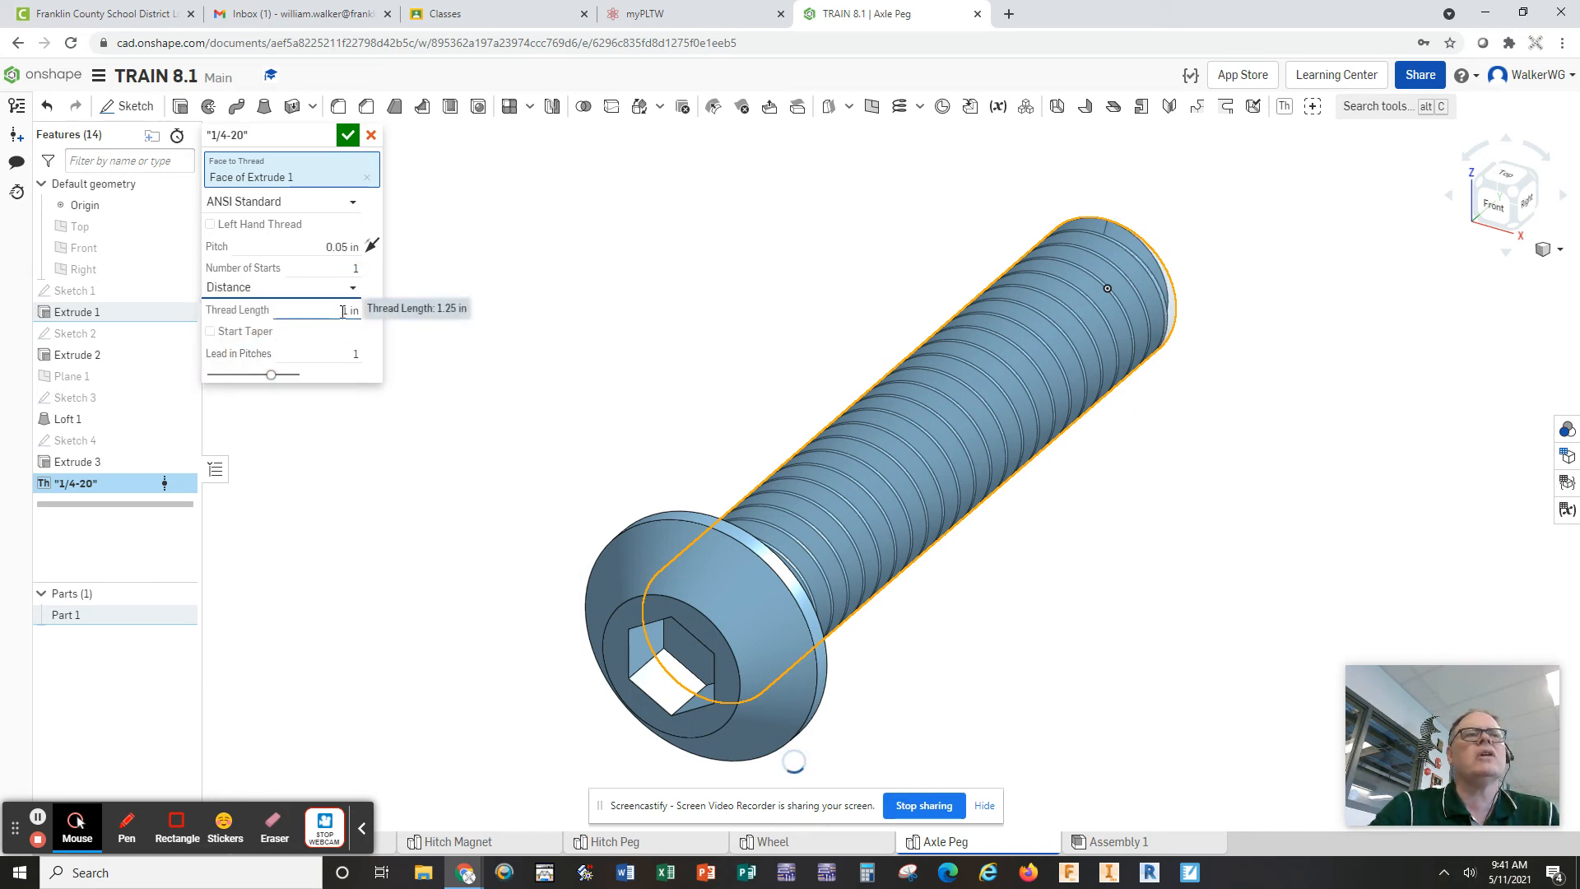
type("1.25")
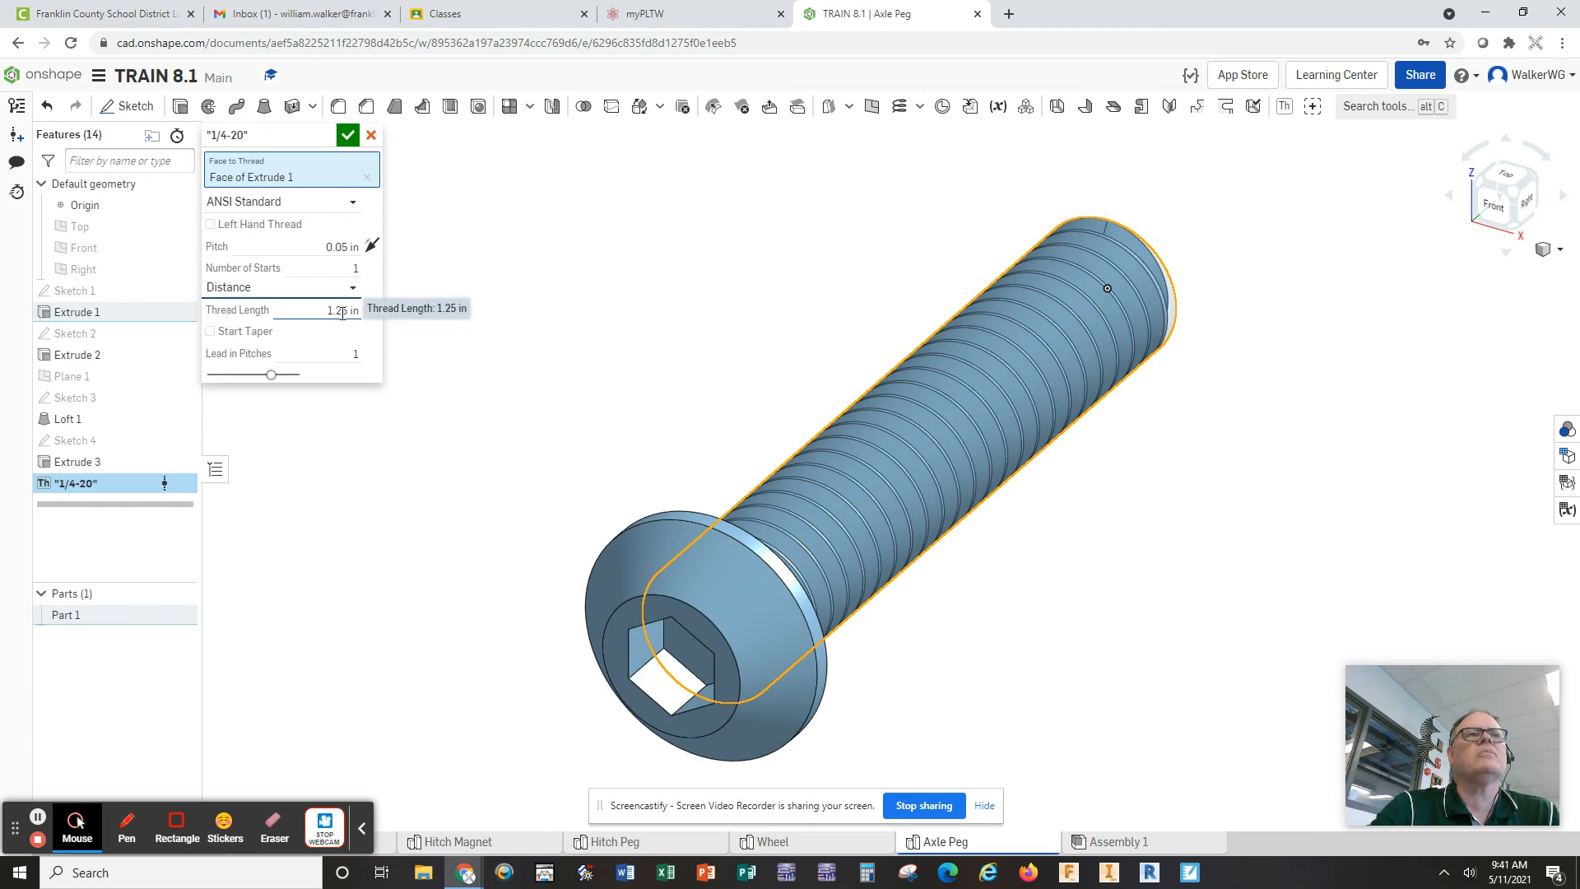
triple_click(317, 309)
type("1")
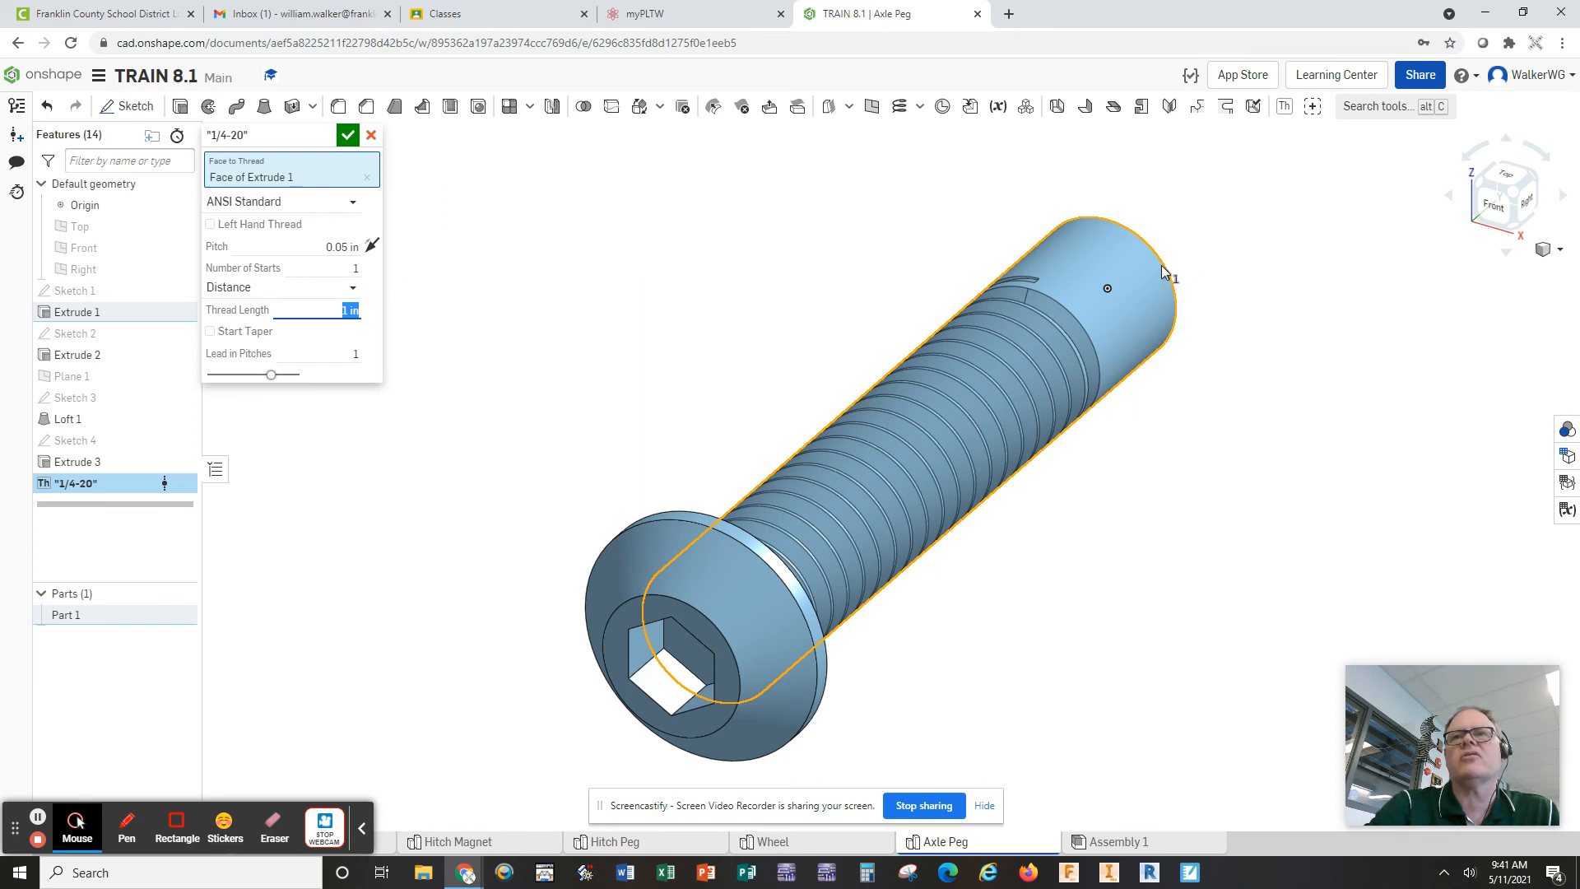
mouse_move(1092, 331)
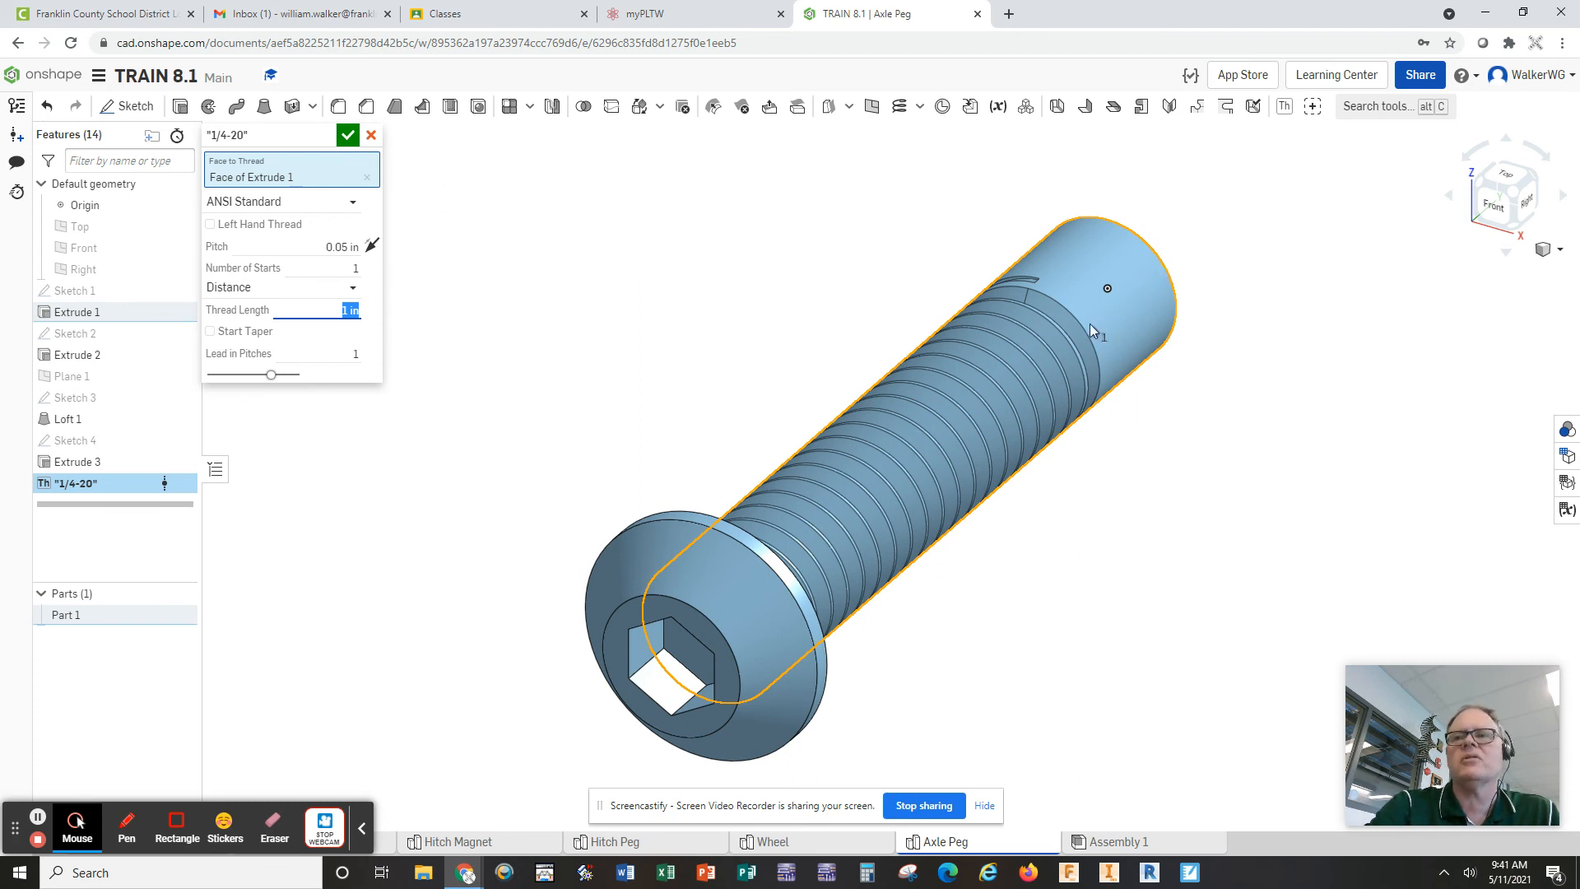
mouse_move(371, 245)
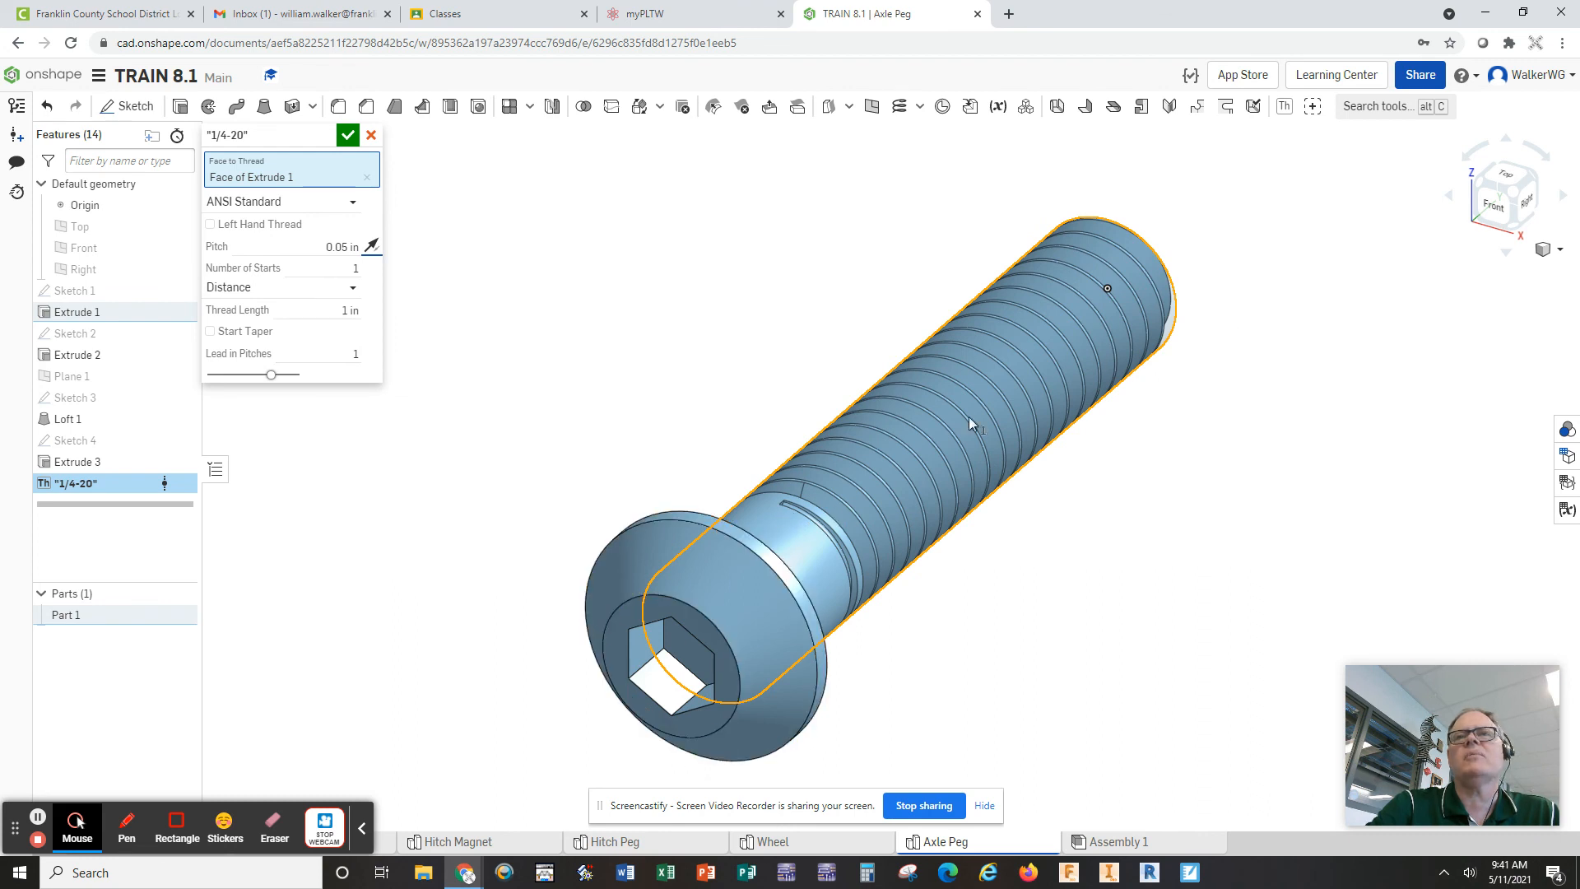
mouse_move(932, 443)
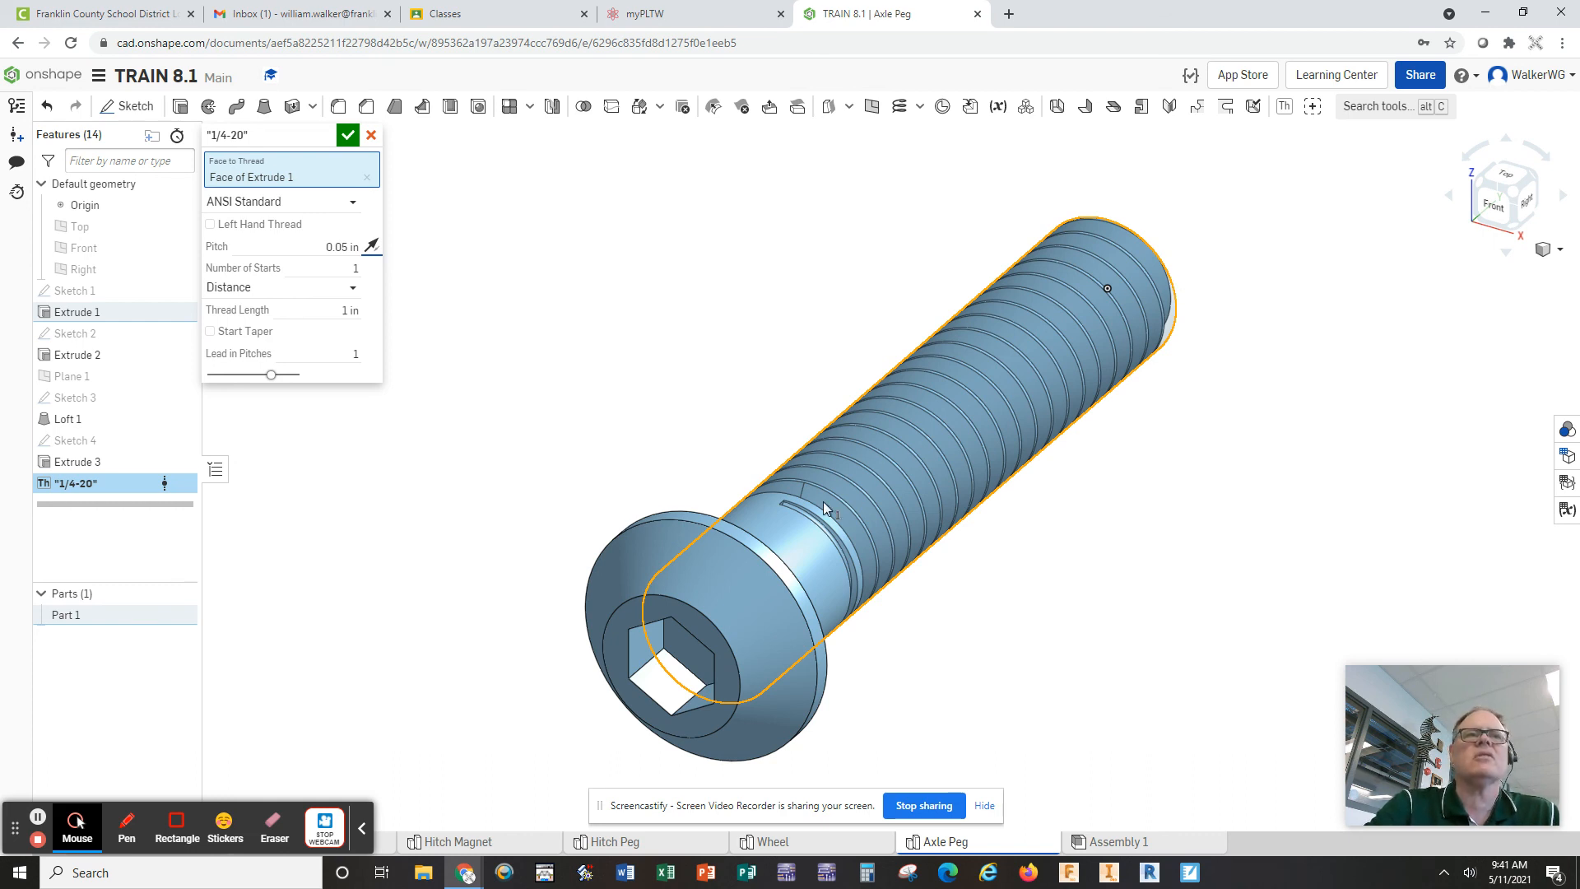
mouse_move(673, 474)
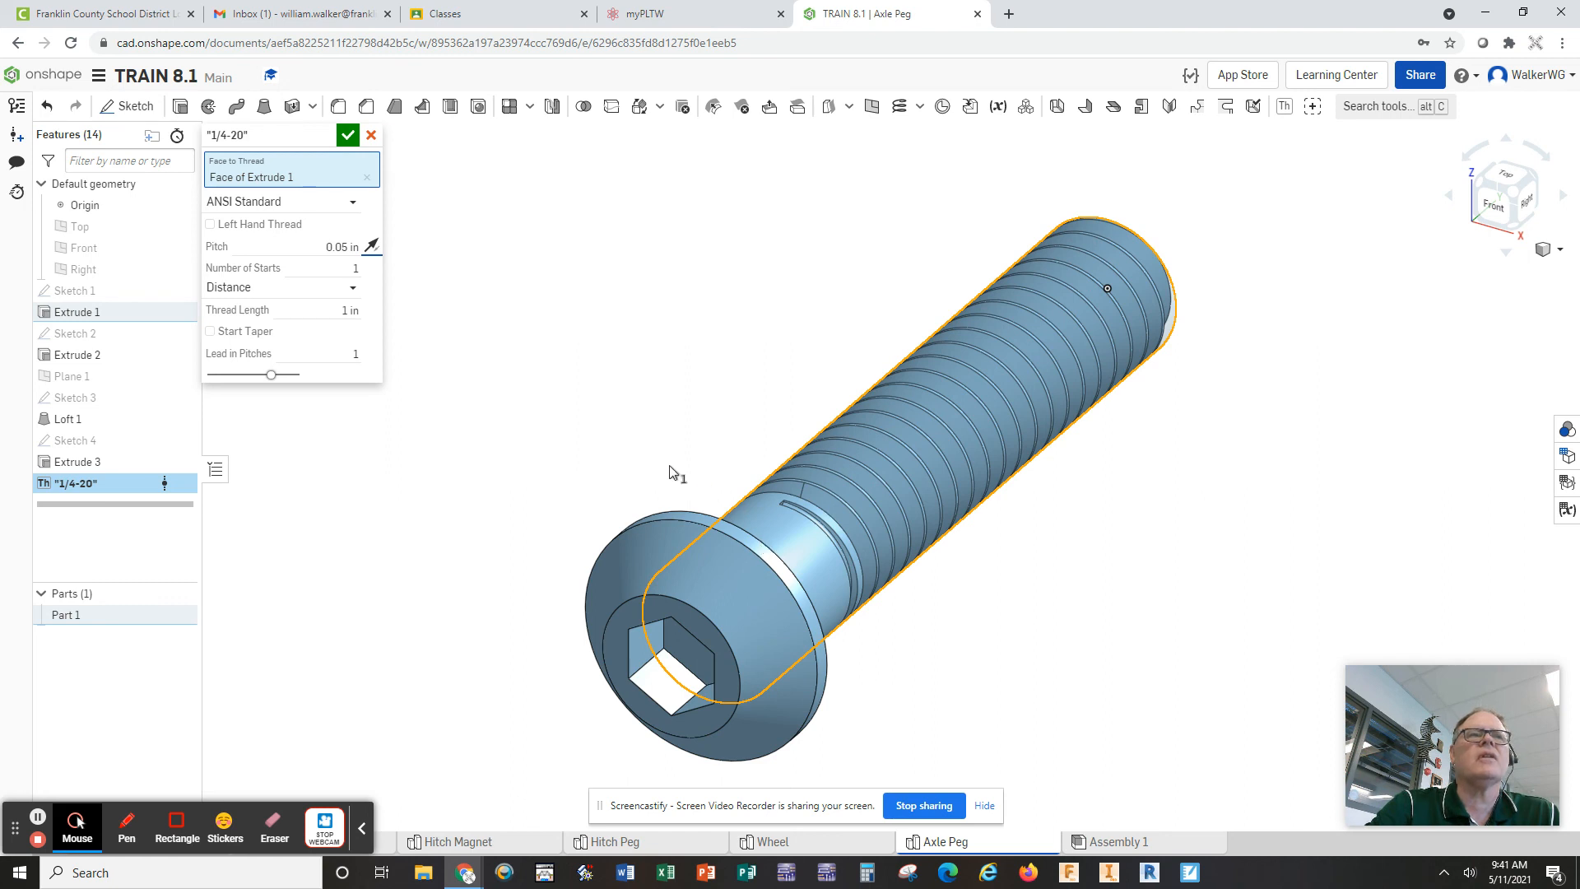
mouse_move(891, 413)
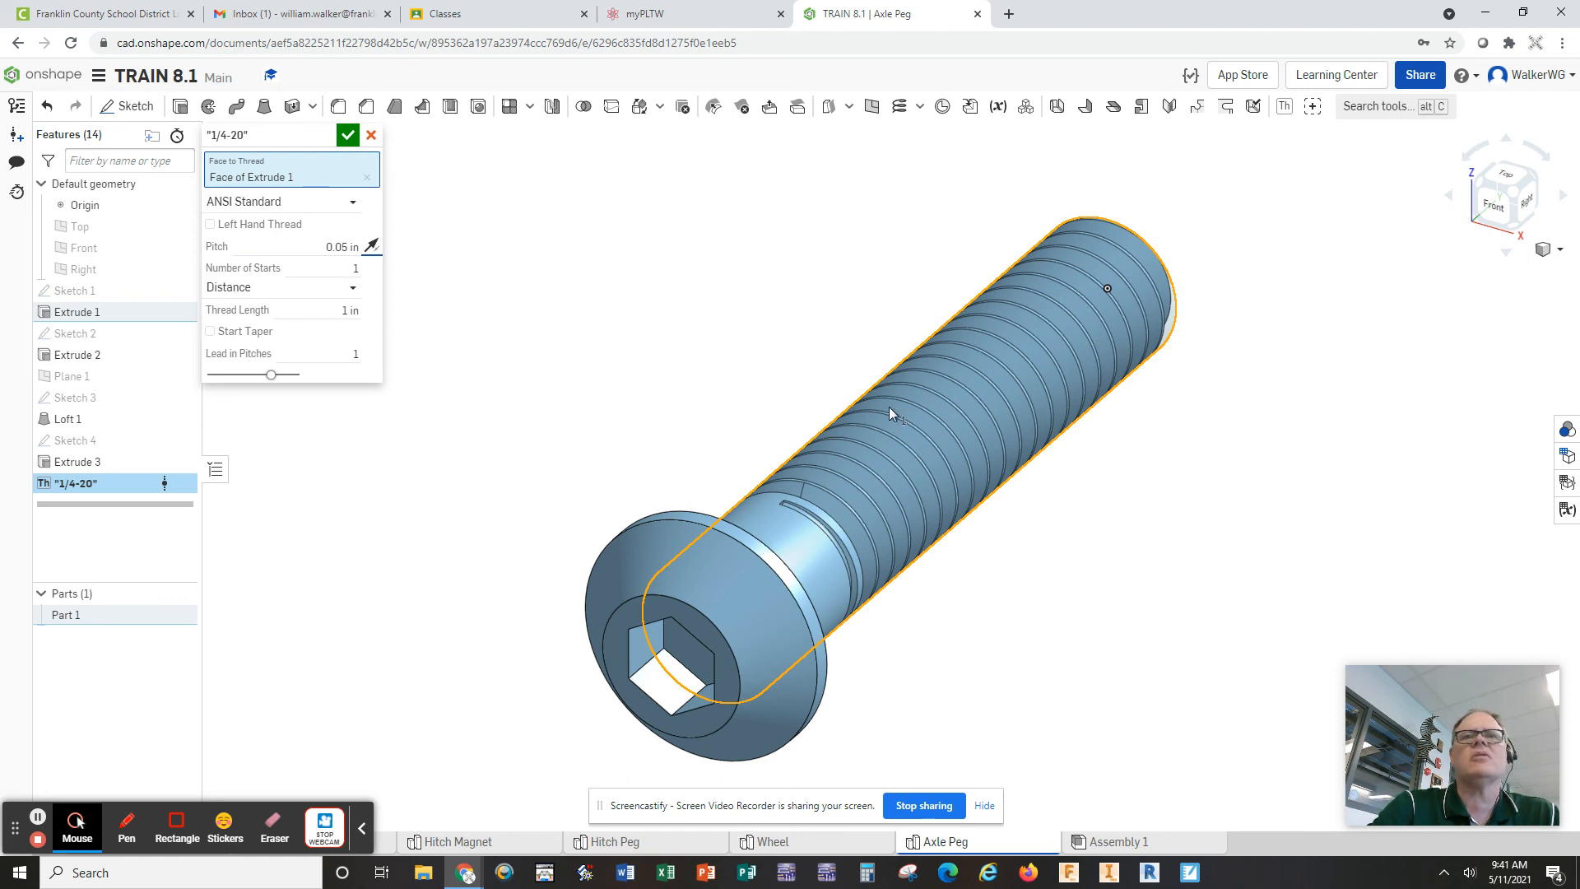
mouse_move(435, 393)
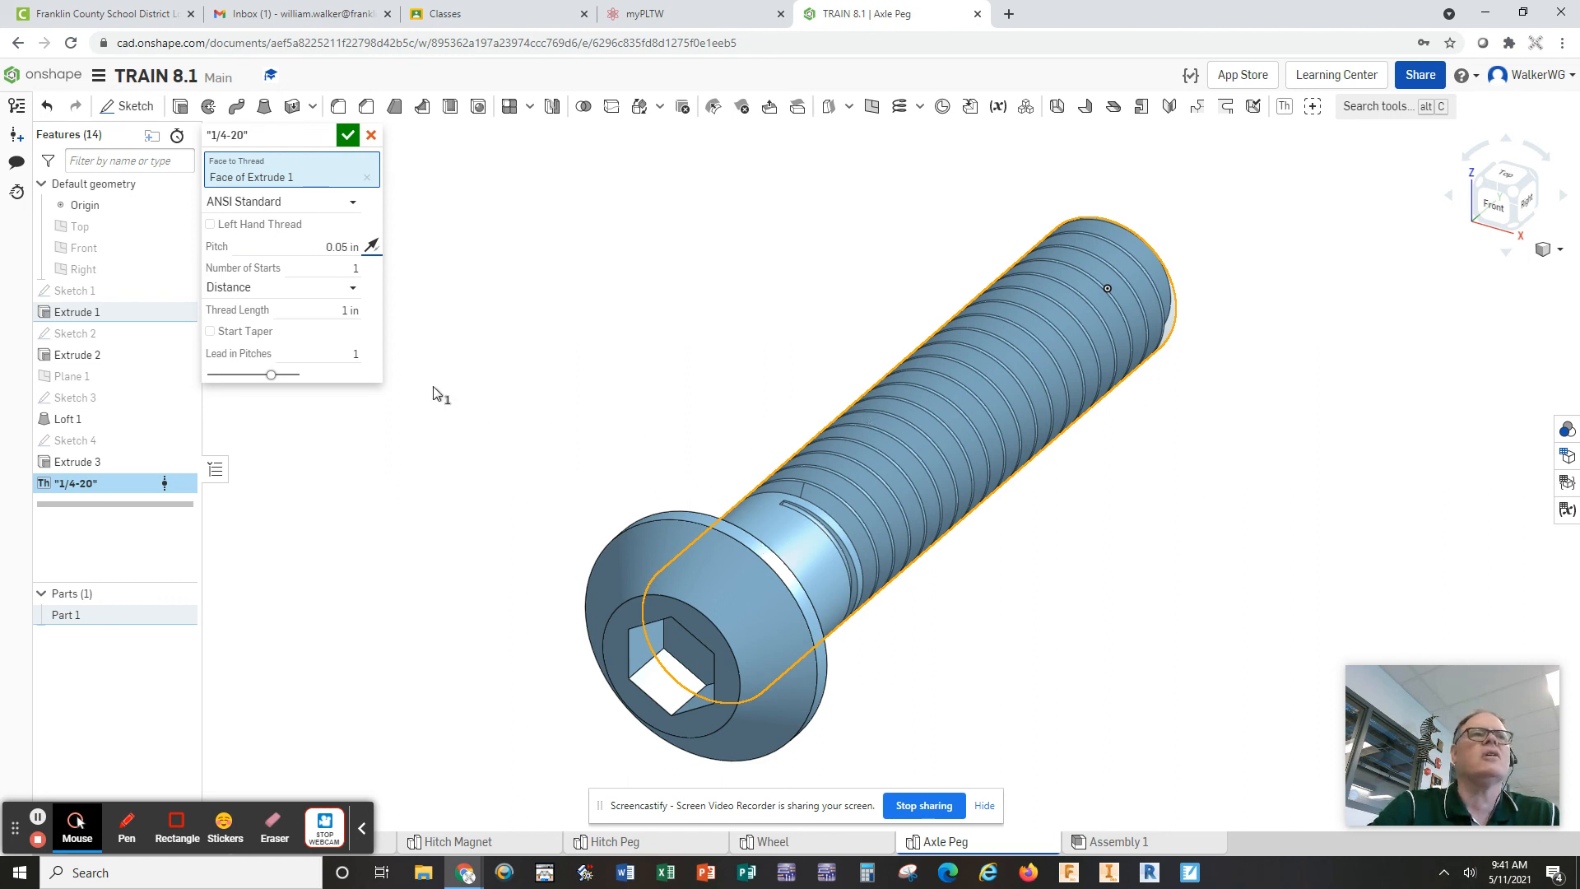